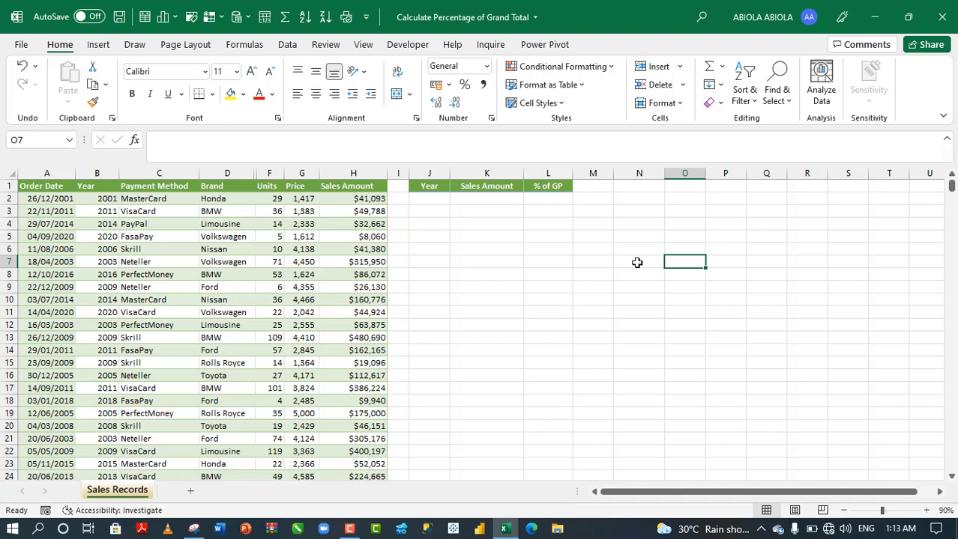
- Cancel the unfinished =SC formula in K8 and confirm the sales table is named Data
type("=sc")
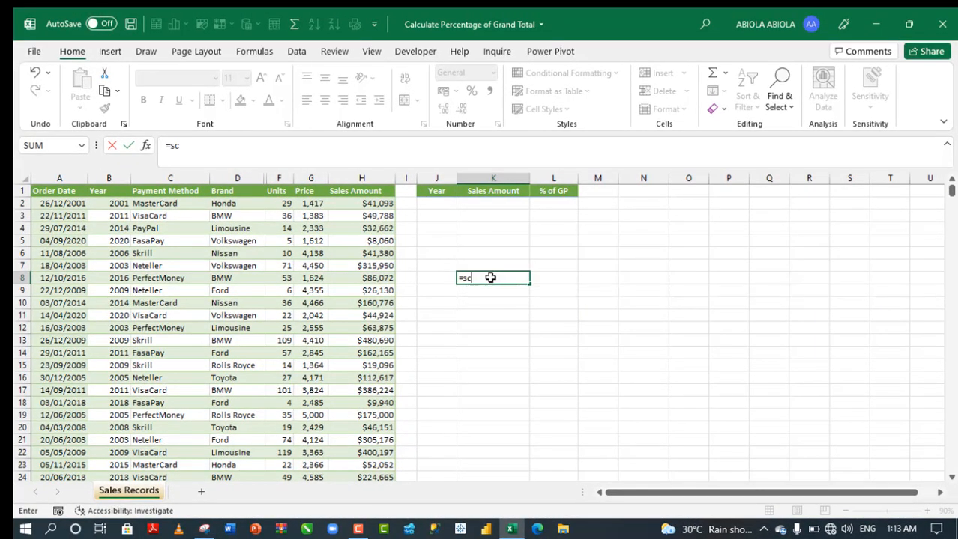
key("Escape")
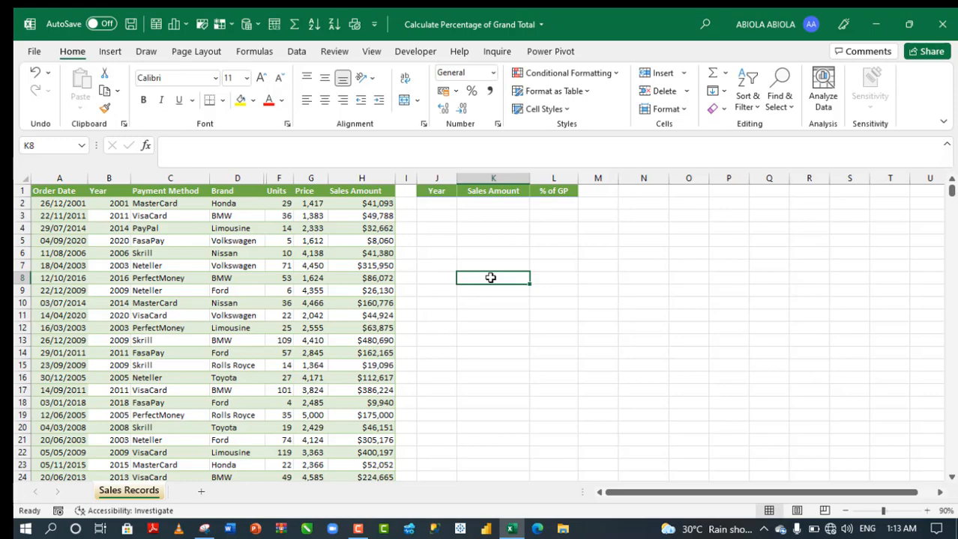
left_click(279, 265)
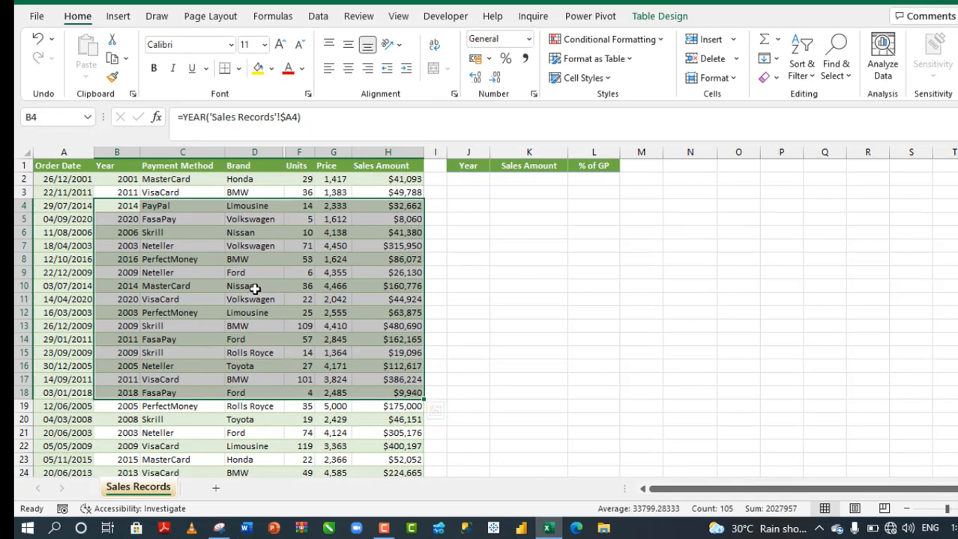
left_click(254, 285)
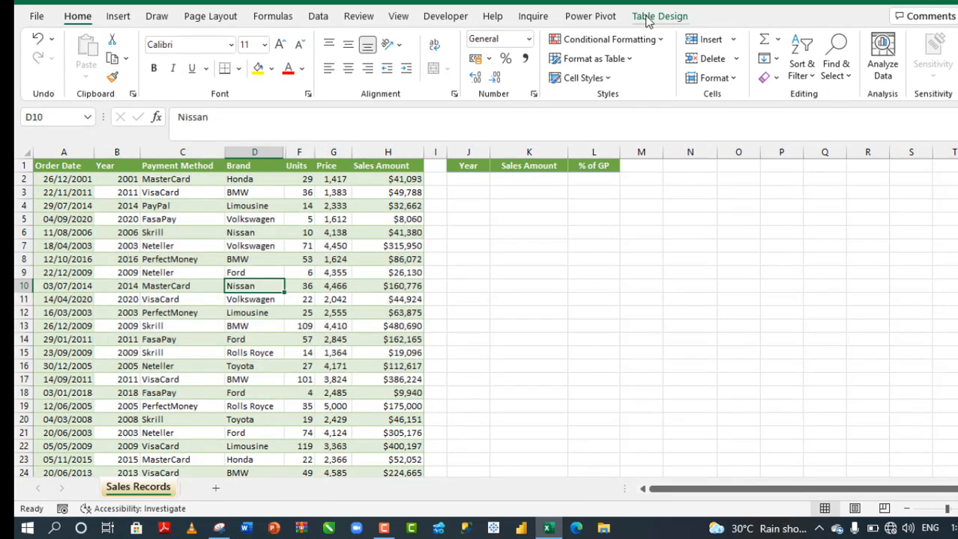
left_click(658, 15)
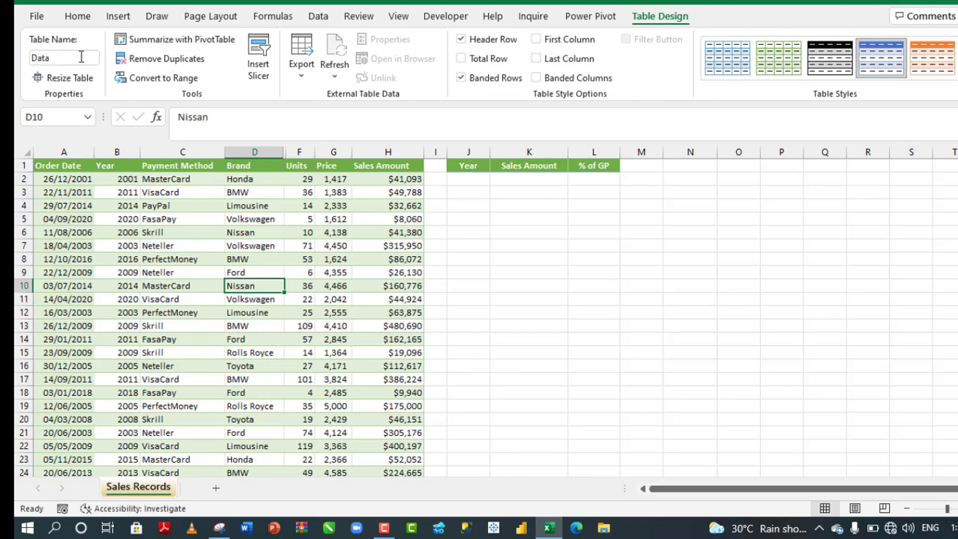
mouse_move(169, 232)
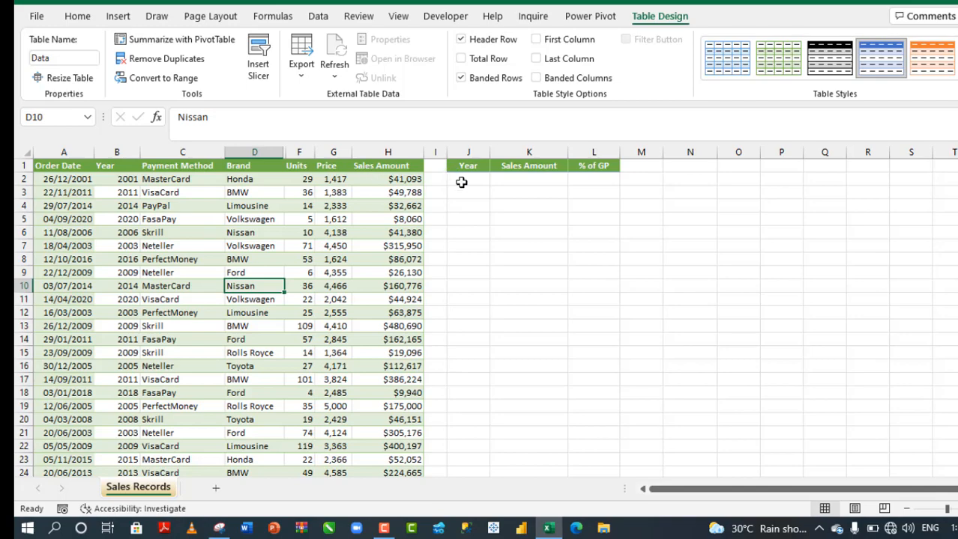
mouse_move(523, 182)
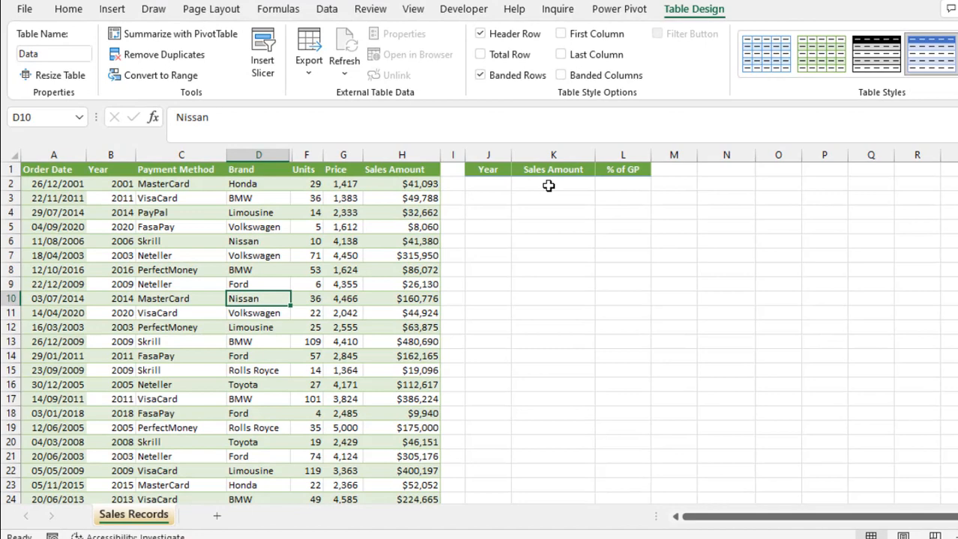
mouse_move(618, 185)
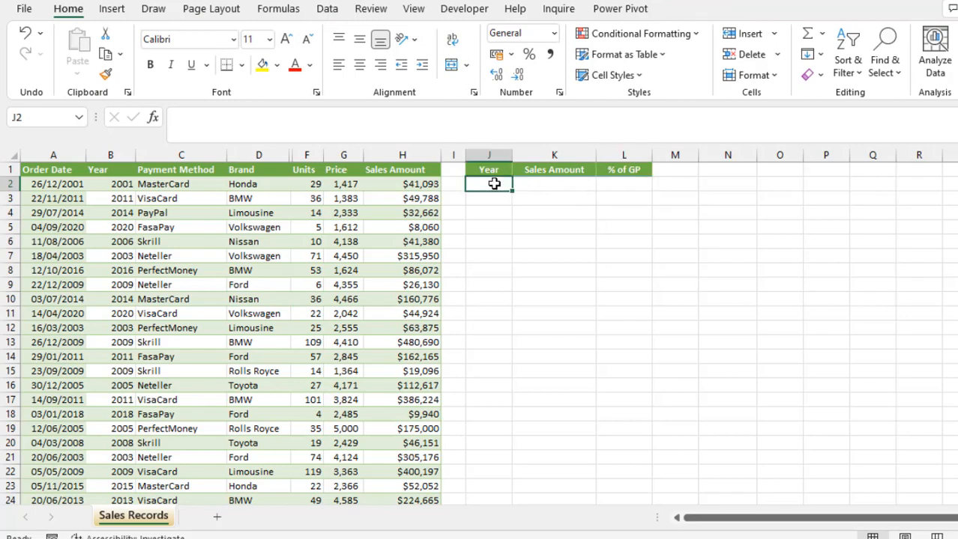
- Enter =SORT(UNIQUE(Data[Year])) in J2 to list the years 2000–2020
type("=")
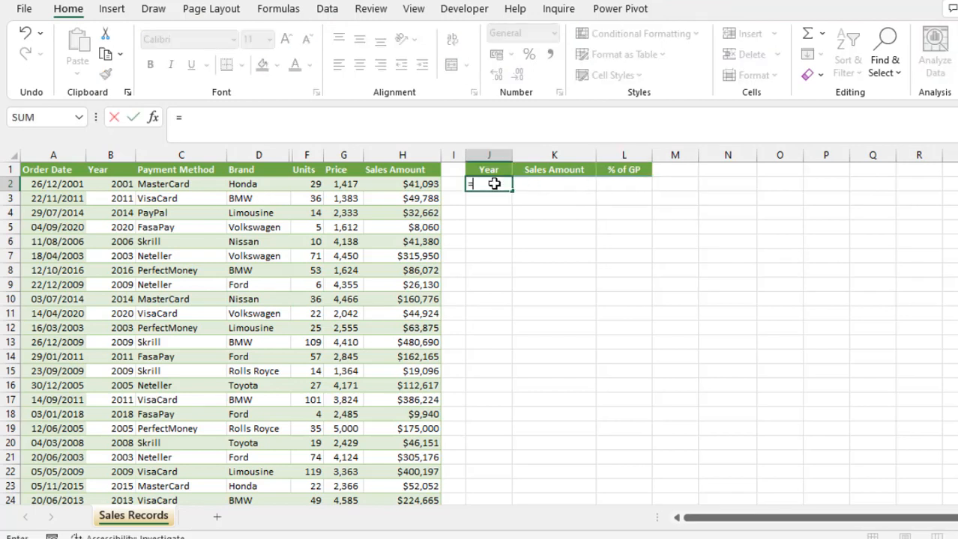
type("=SORT(u")
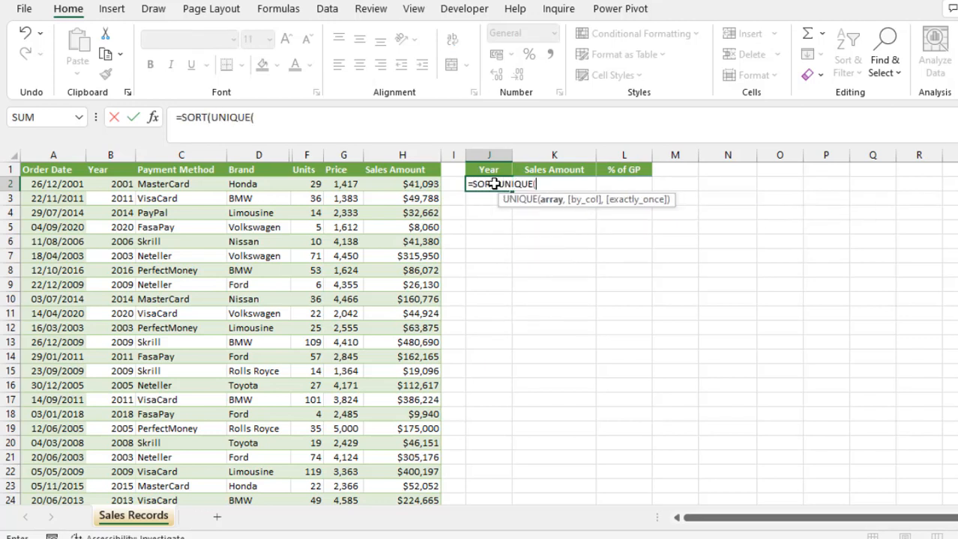
mouse_move(133, 178)
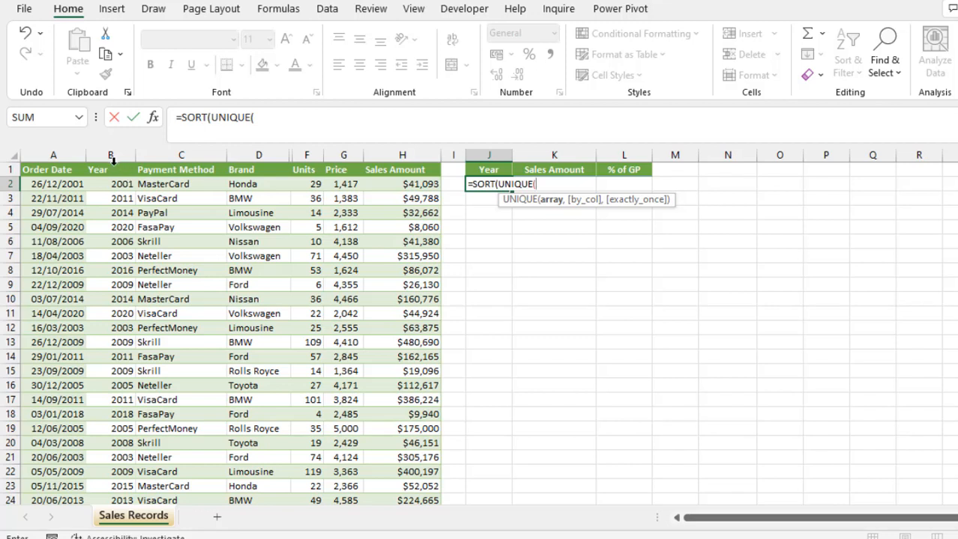
left_click(111, 169)
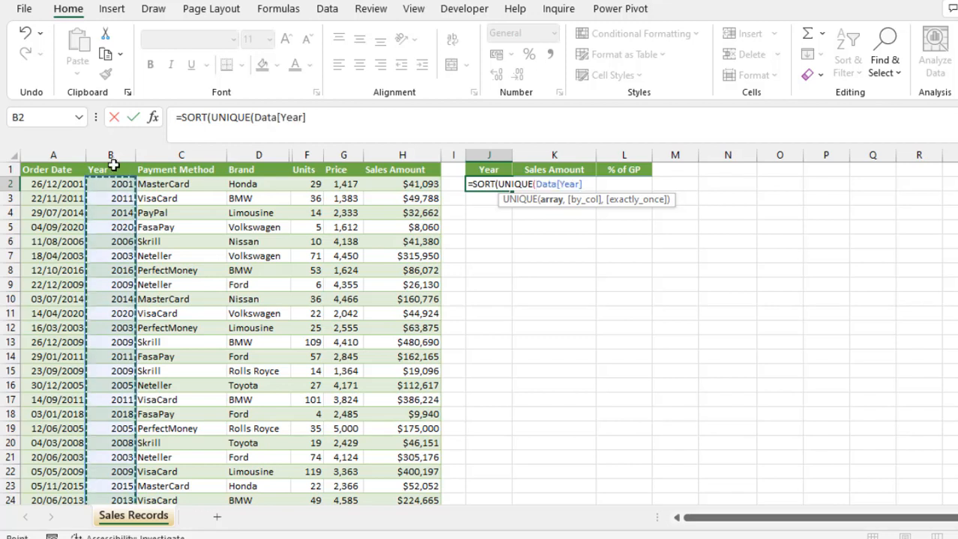
type("))")
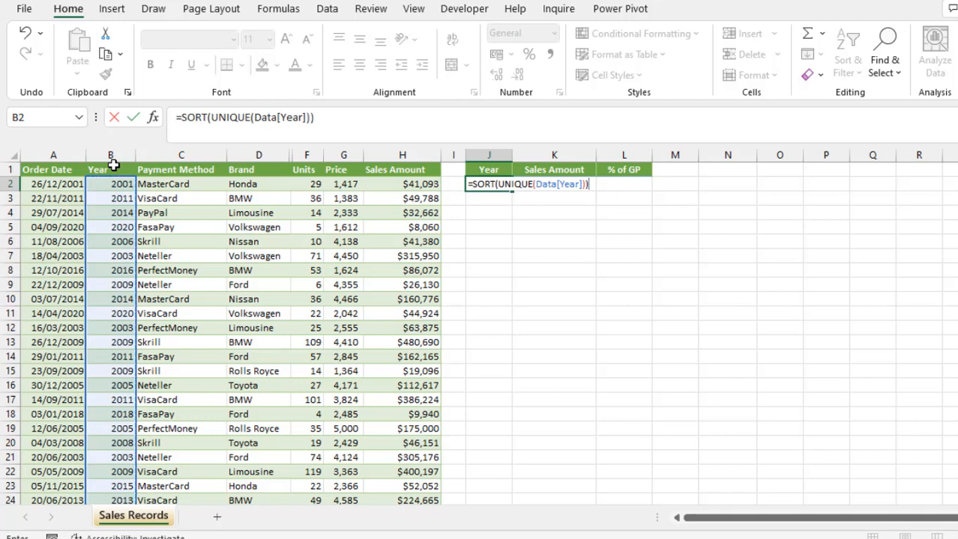
key("Ctrl+Enter")
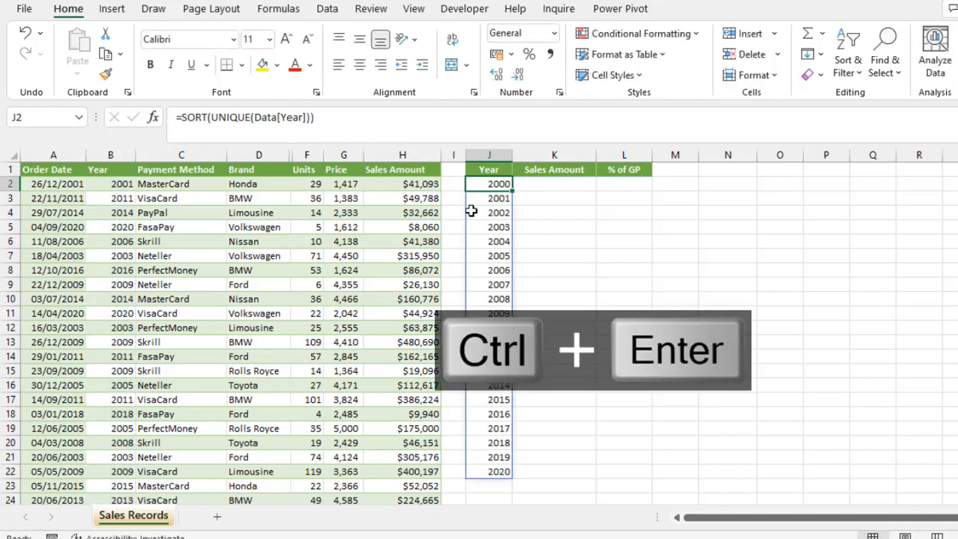
mouse_move(497, 251)
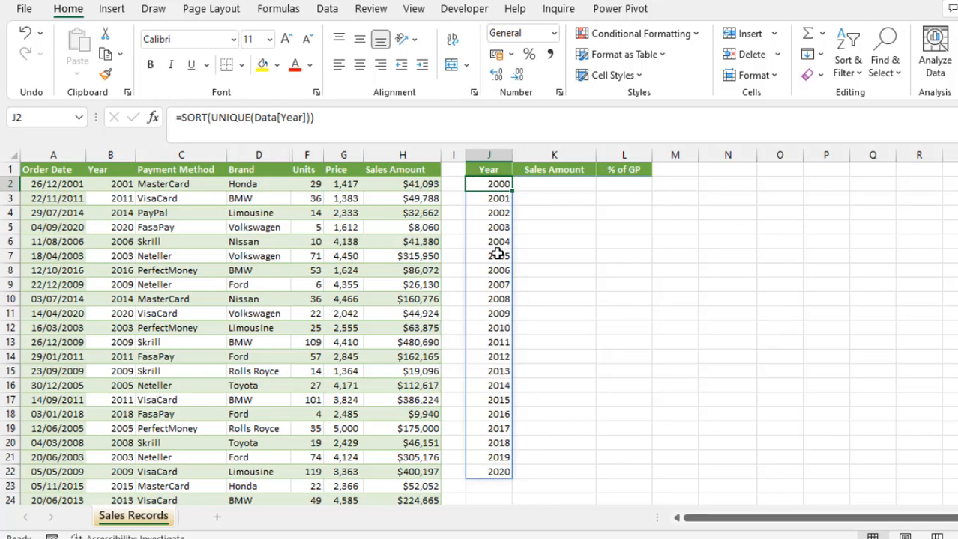
mouse_move(624, 219)
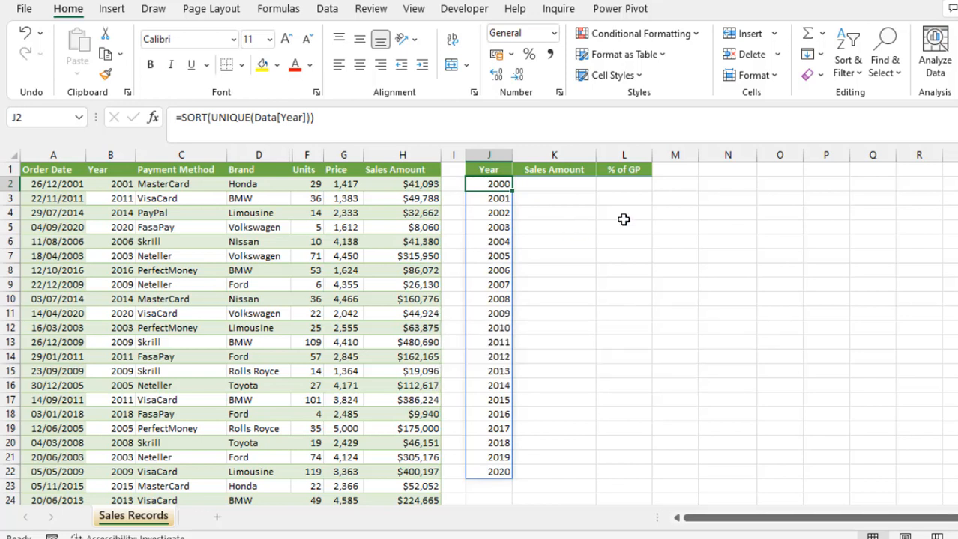
- Enter =SUMIFS(Data[Sales Amount],Data[Year],J2) in K2 for each year's total sales
left_click(553, 184)
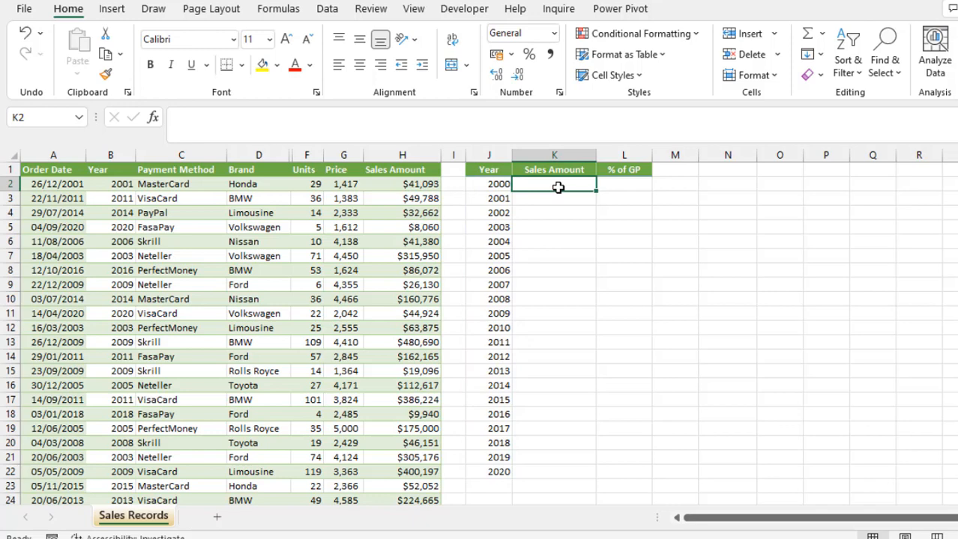
type("=sum")
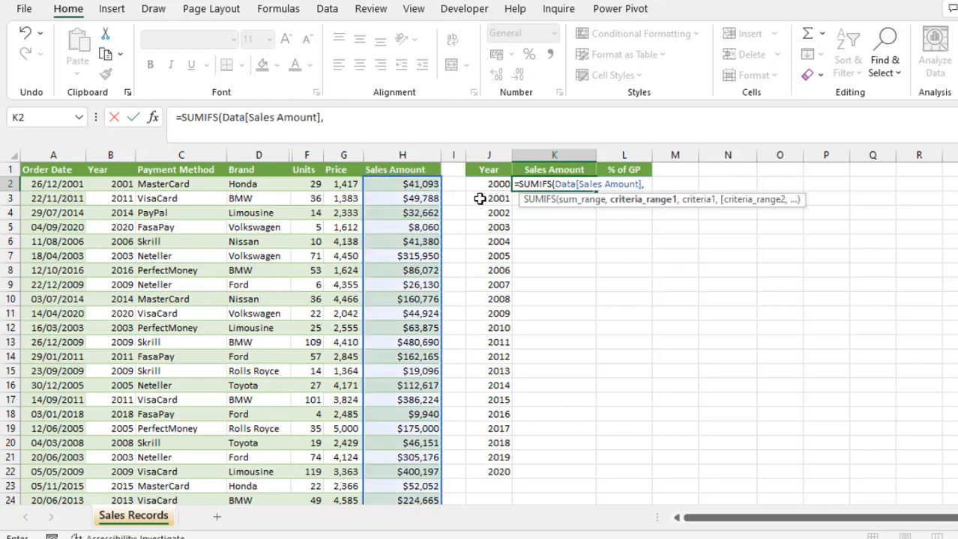
mouse_move(110, 155)
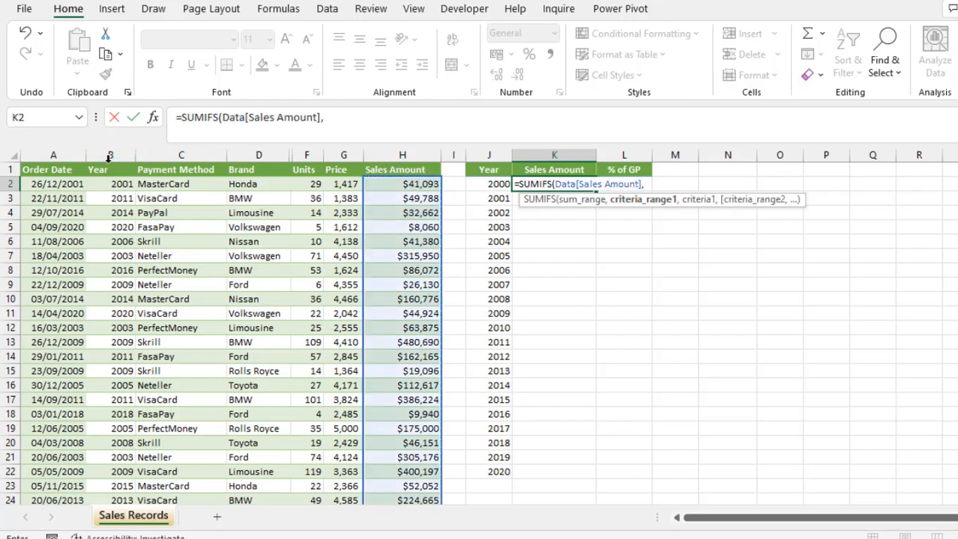
left_click(106, 170)
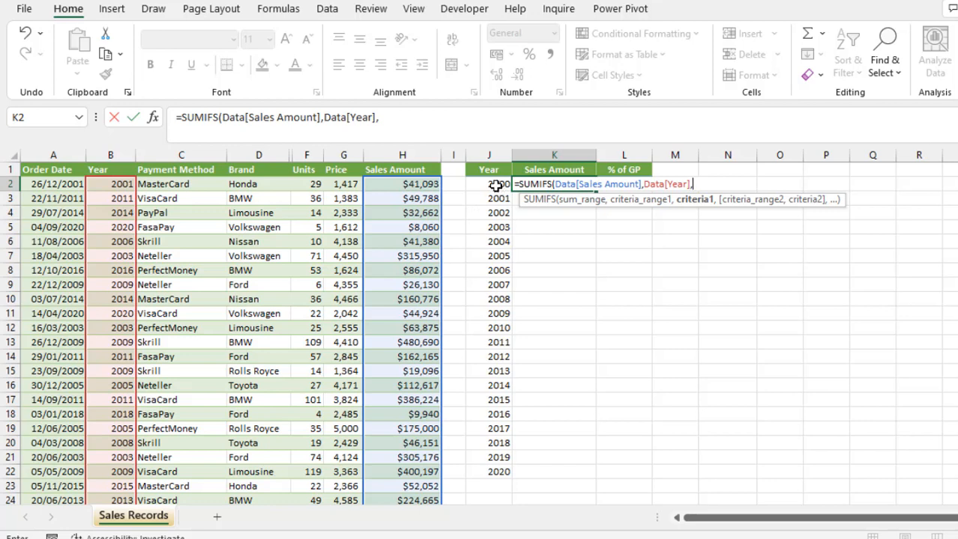
left_click(488, 184)
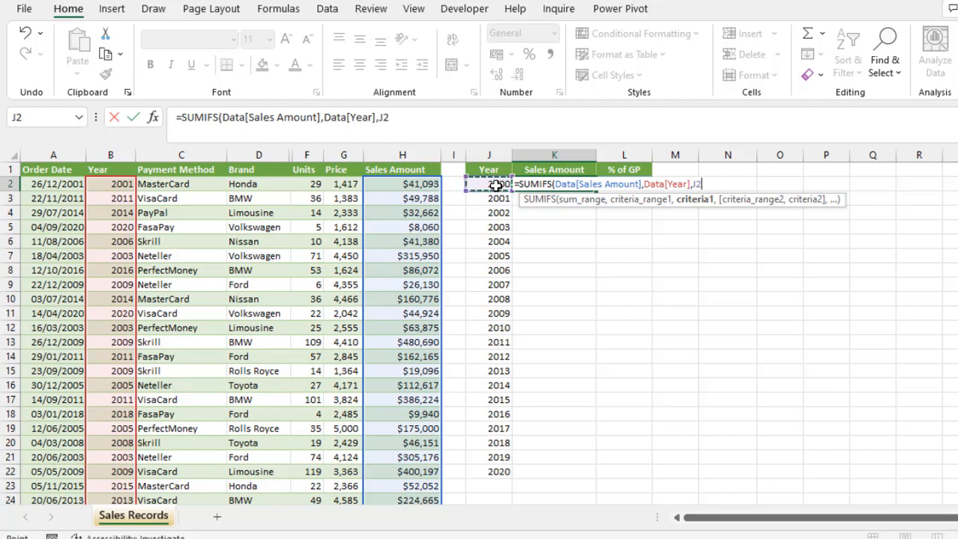
key("Ctrl+Enter")
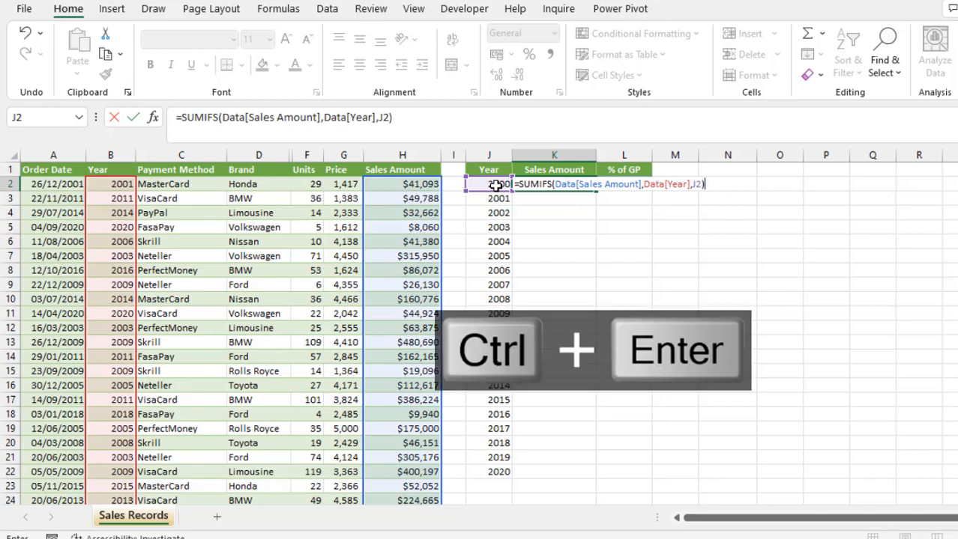
key("Ctrl+Enter")
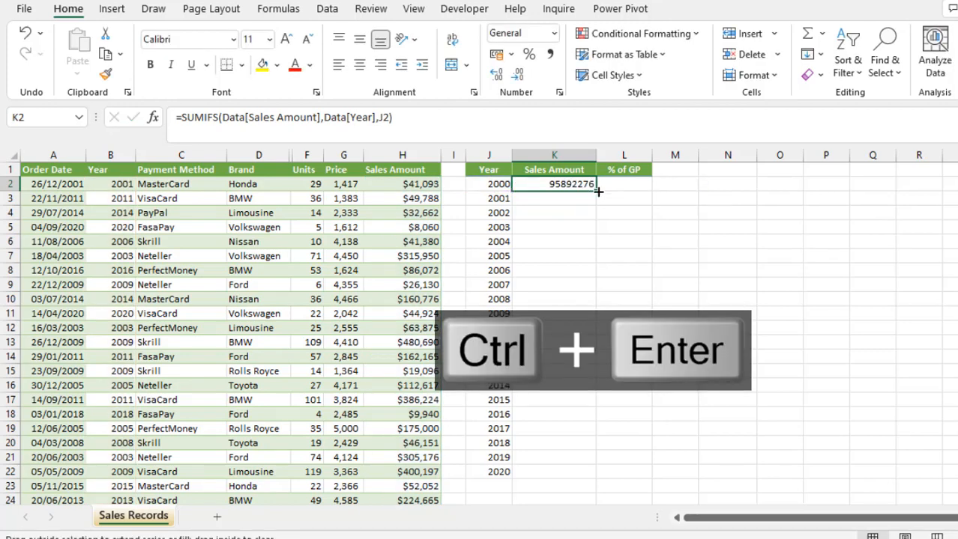
- Format the yearly sales totals as currency with no decimal places
key("ctrl+shift+4")
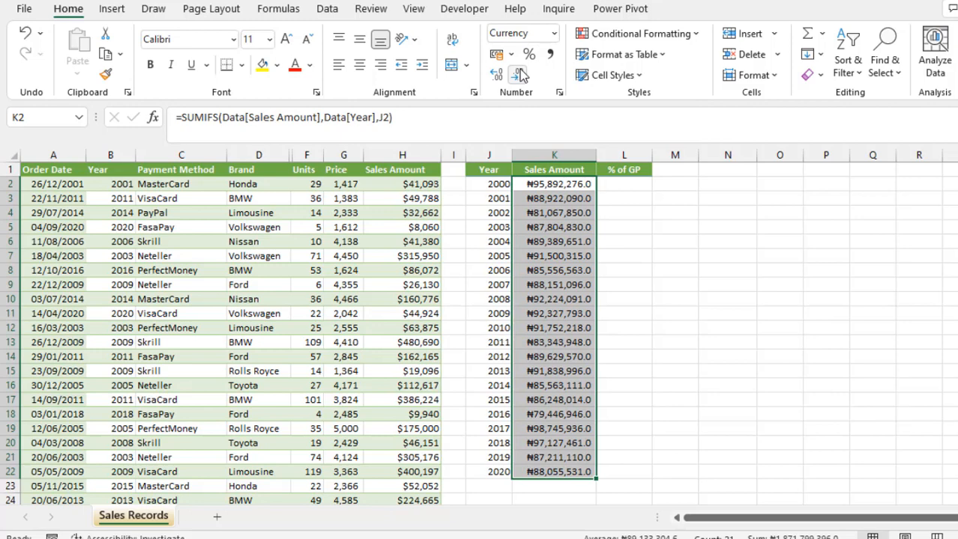
left_click(516, 74)
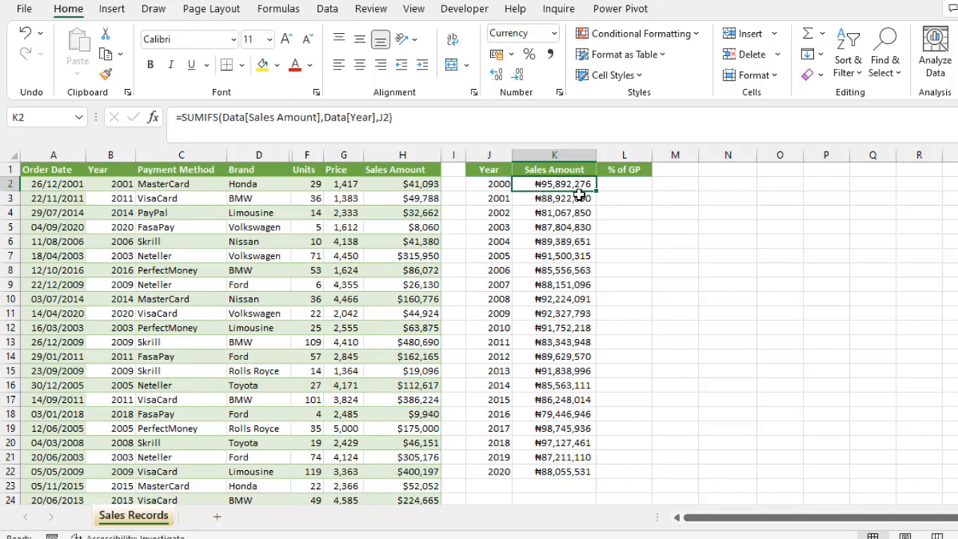
left_click(623, 184)
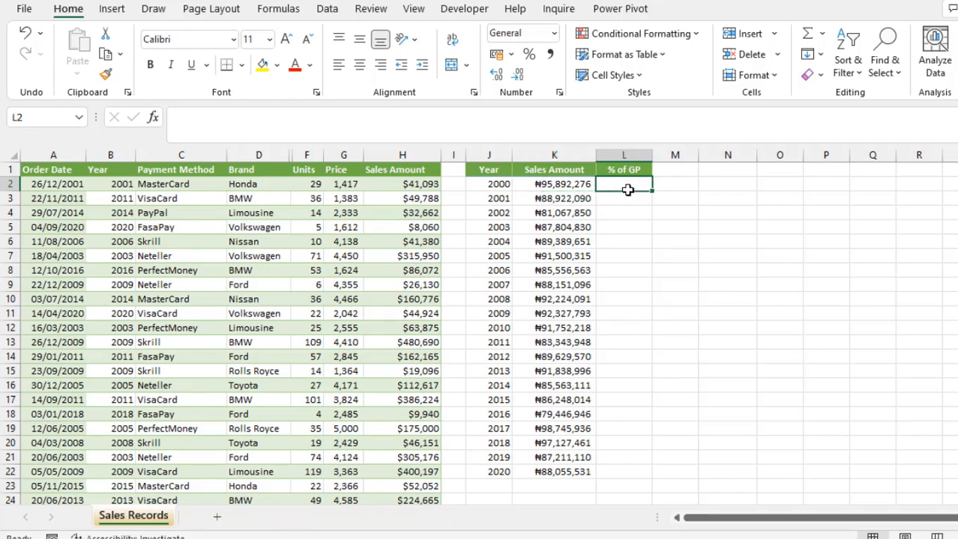
type("=SCAN(")
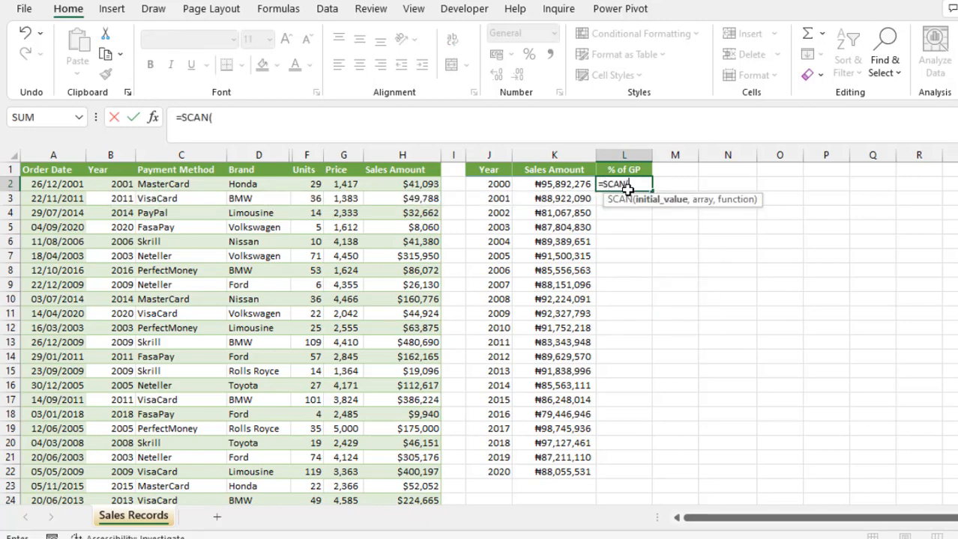
mouse_move(641, 211)
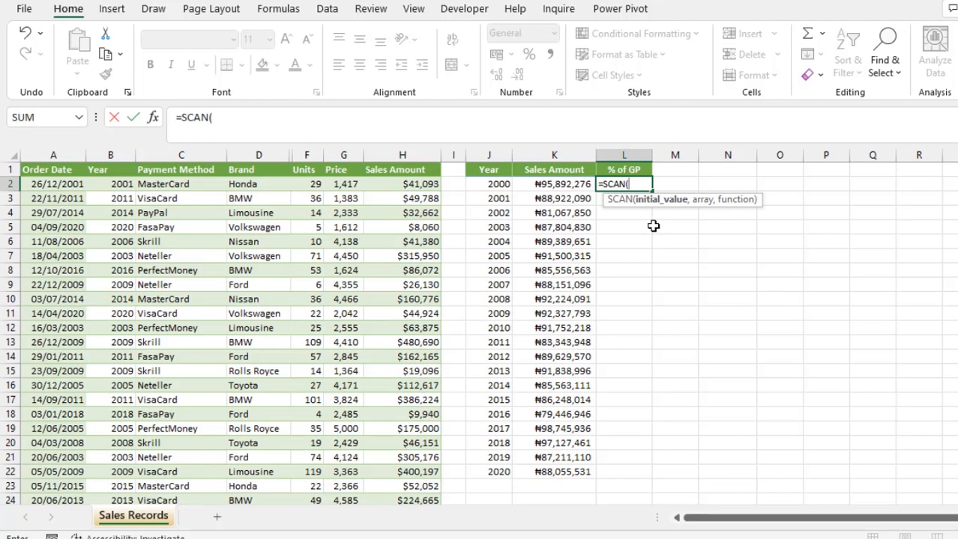
mouse_move(714, 193)
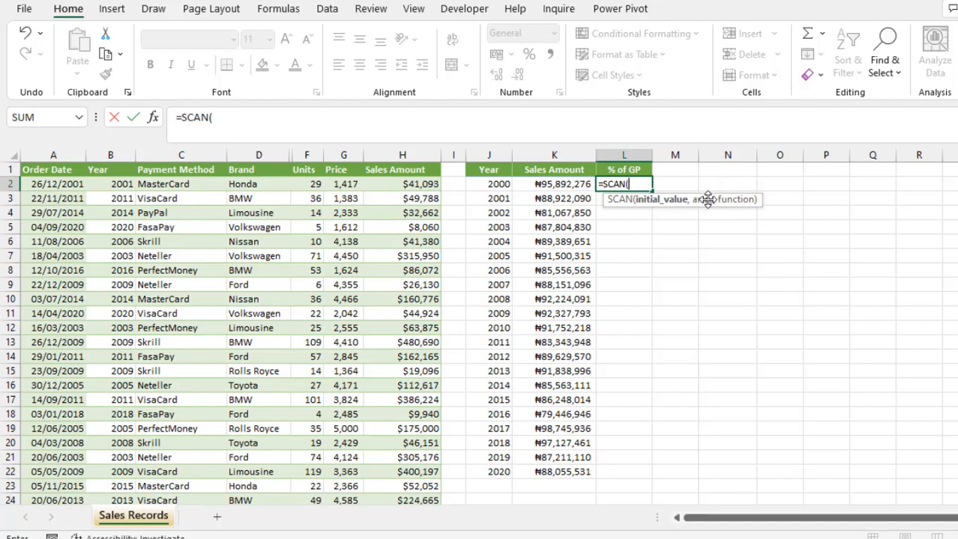
mouse_move(717, 197)
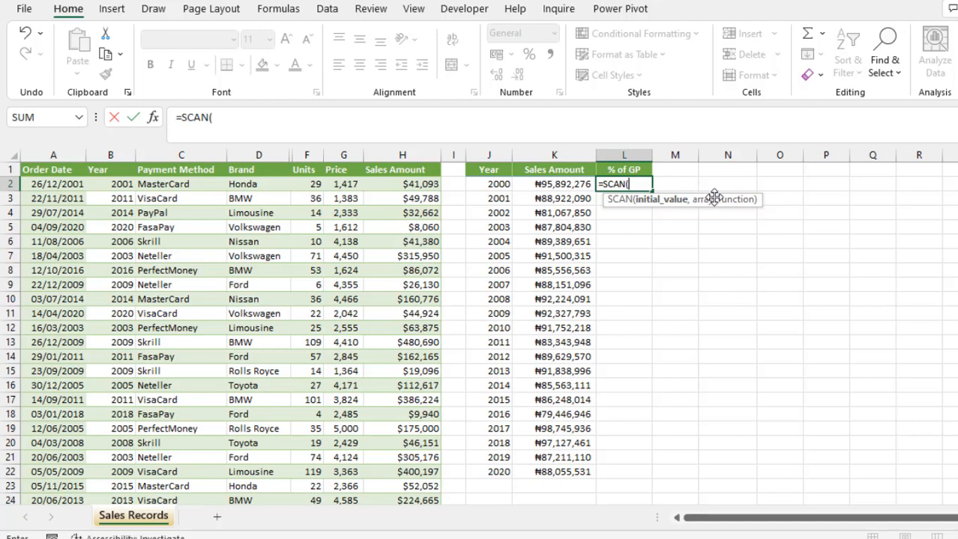
mouse_move(725, 202)
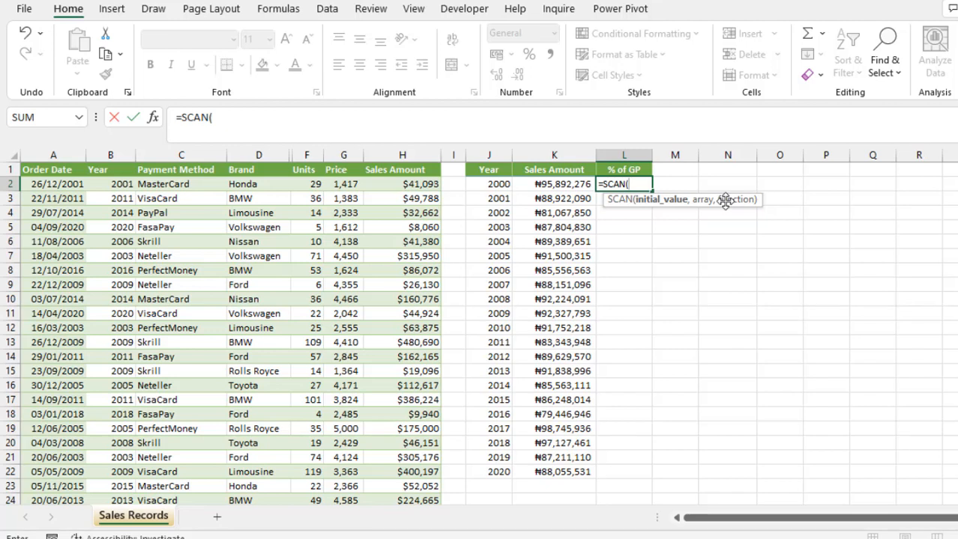
mouse_move(723, 209)
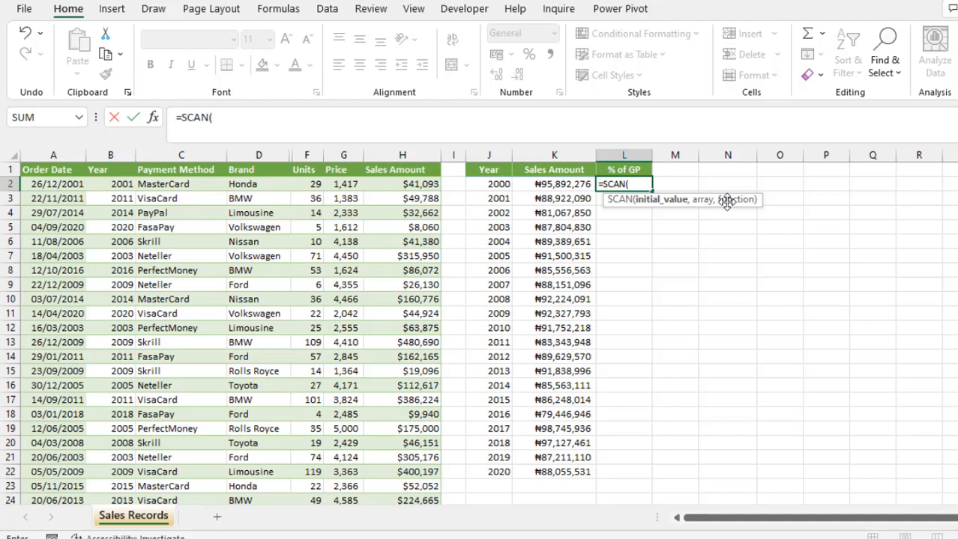
mouse_move(672, 212)
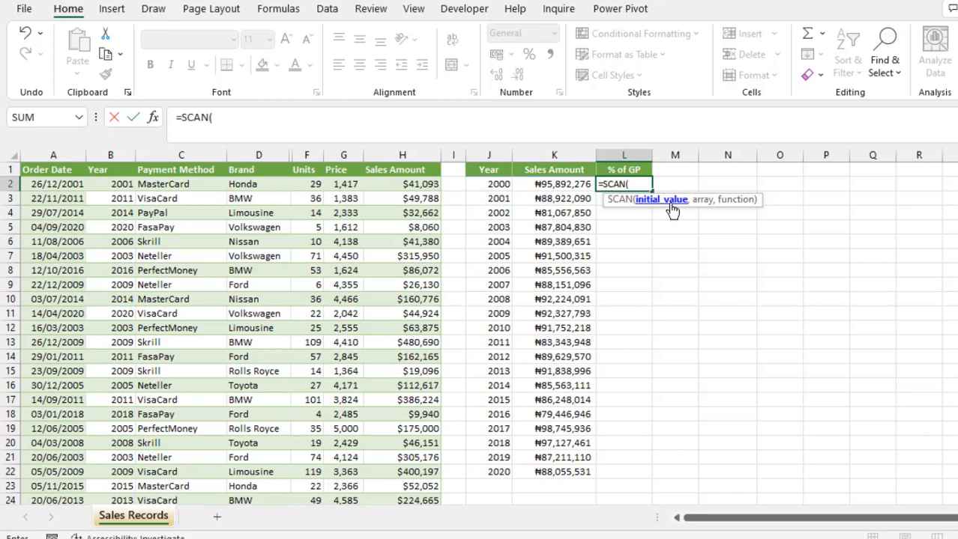
mouse_move(664, 211)
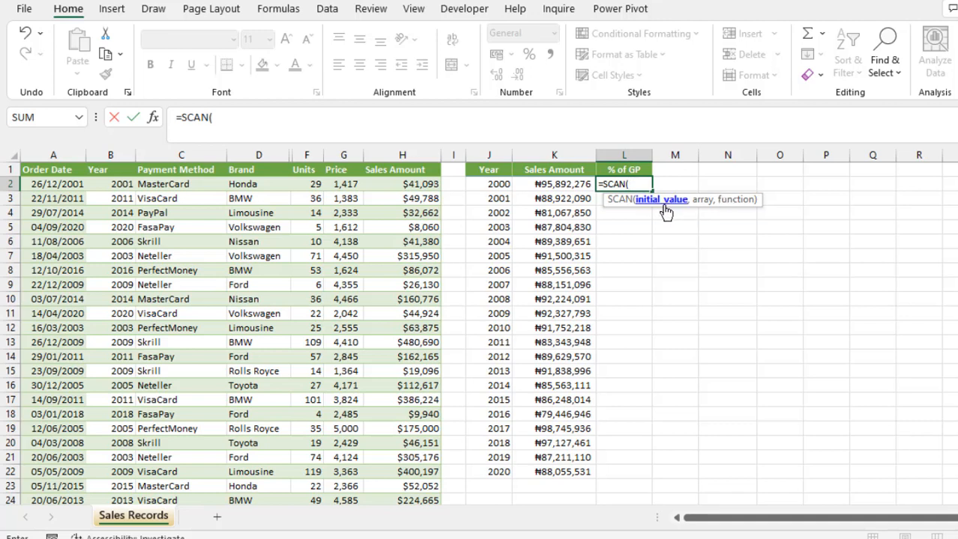
mouse_move(568, 184)
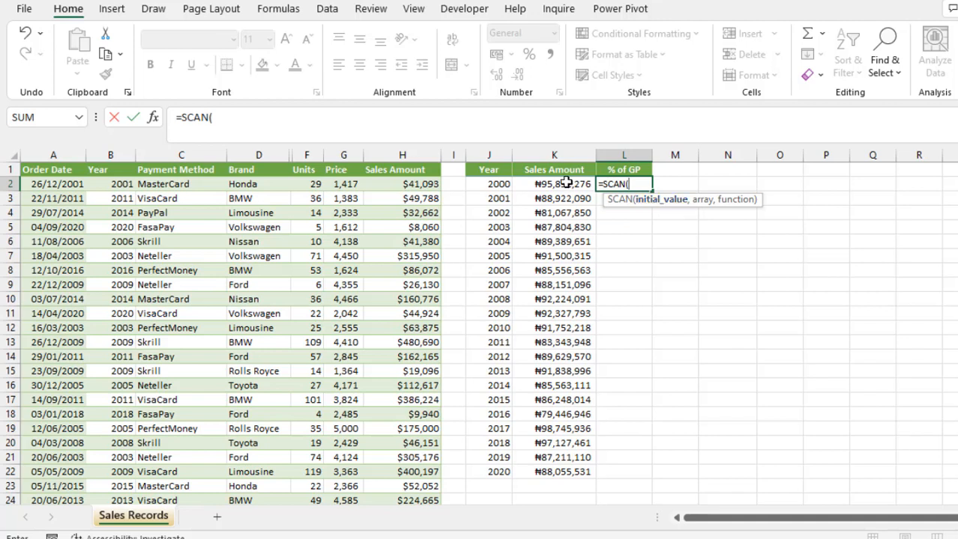
- Add K2 and the absolute grand total SUM($K$2:$K$22) to L2's SCAN formula
left_click(554, 184)
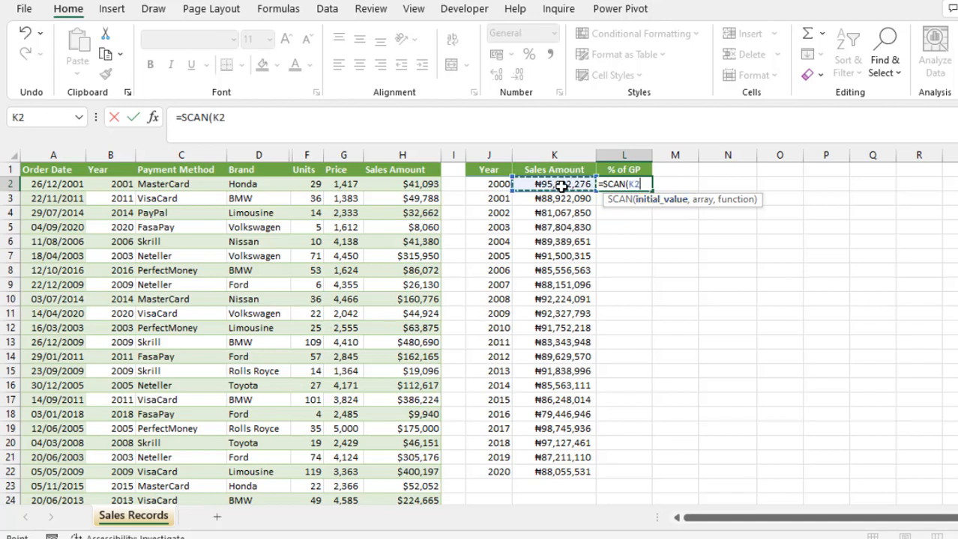
type(",")
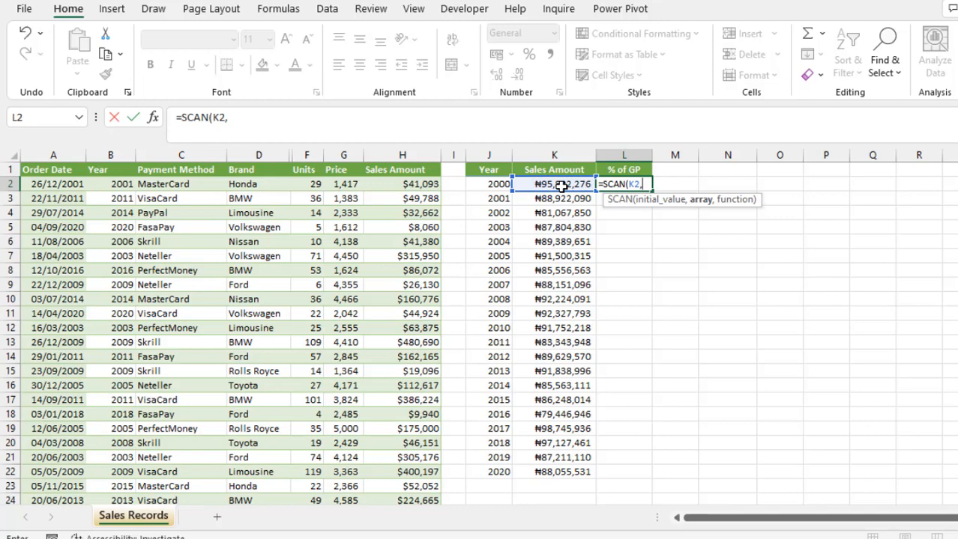
type("sum")
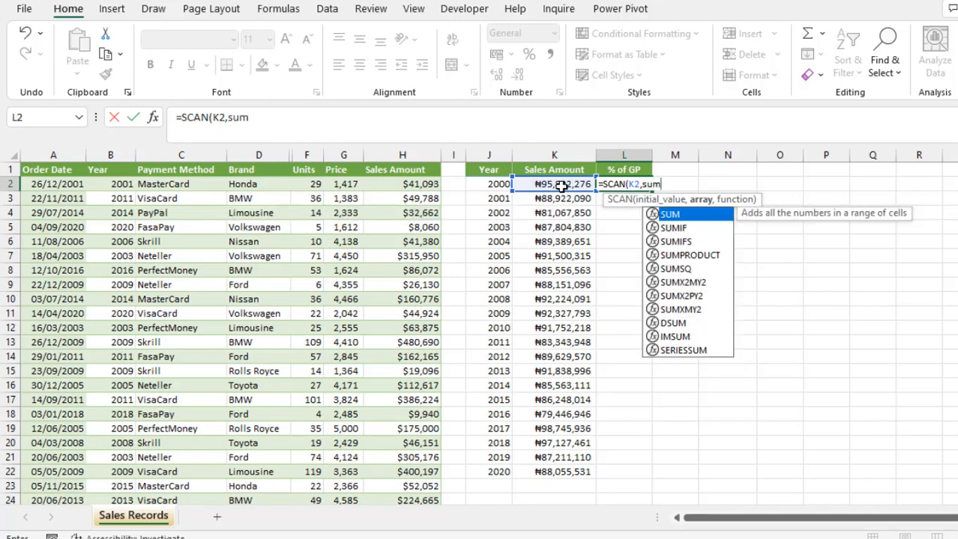
type("SUM(")
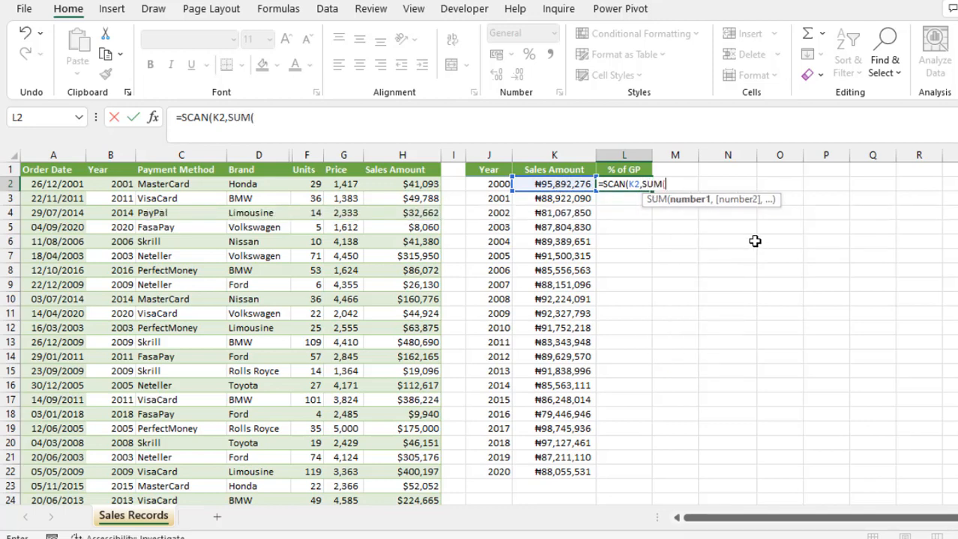
mouse_move(674, 156)
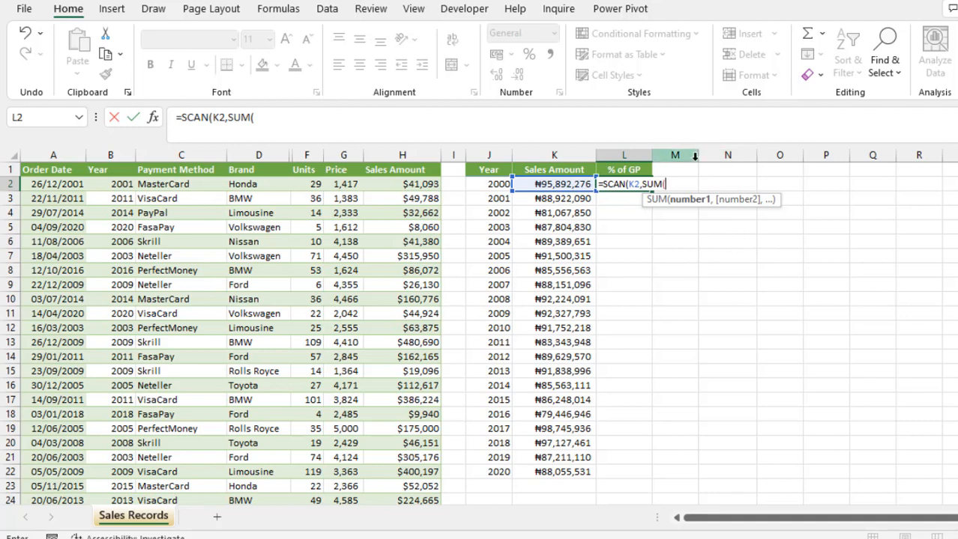
left_click(552, 184)
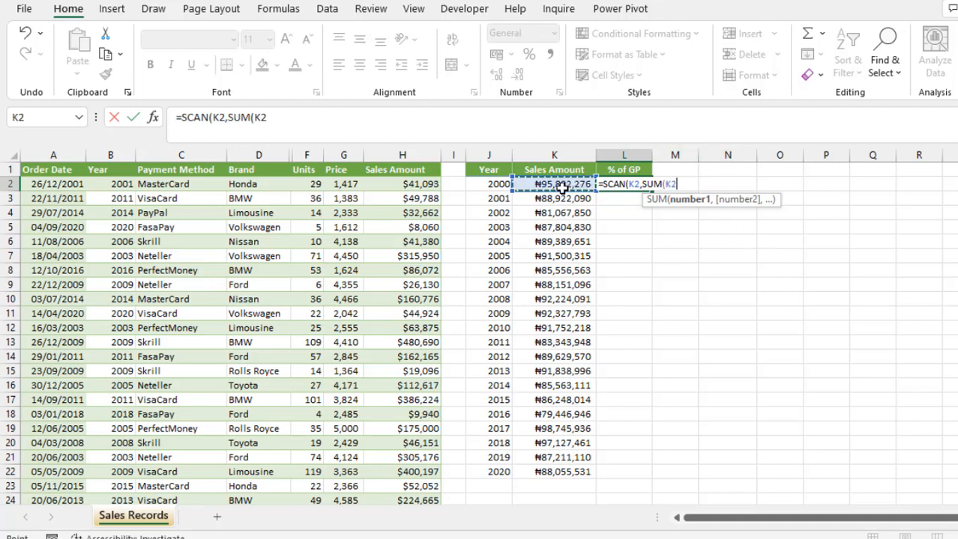
left_click_drag(554, 184, 553, 472)
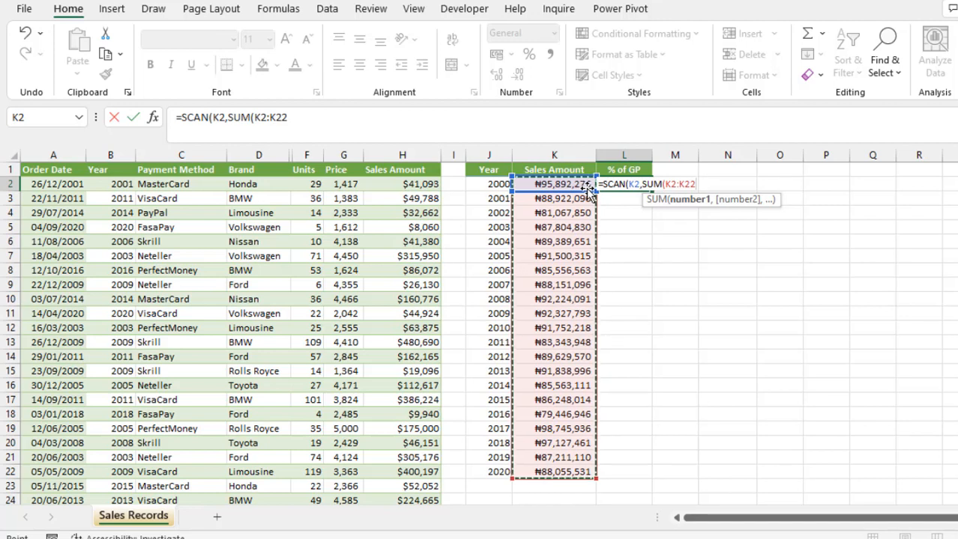
key("f4")
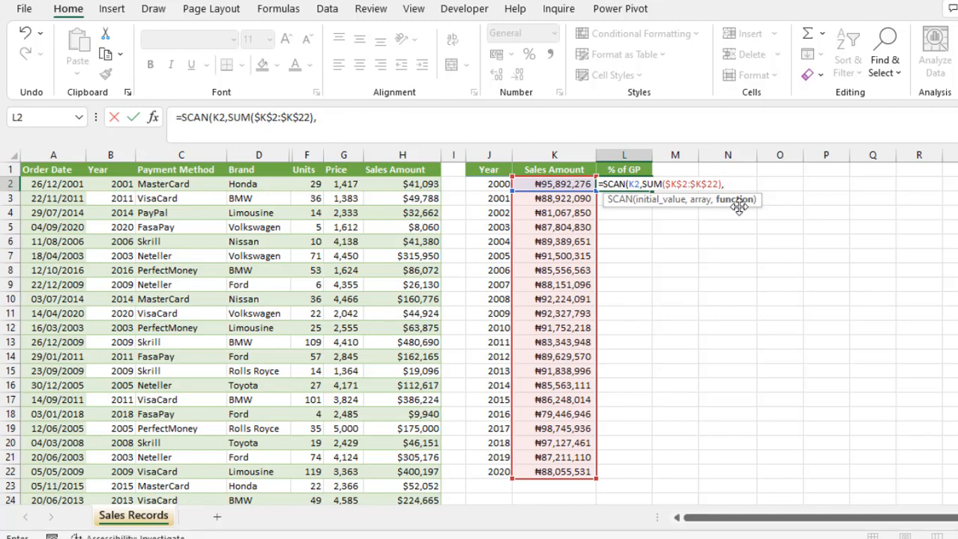
type("la")
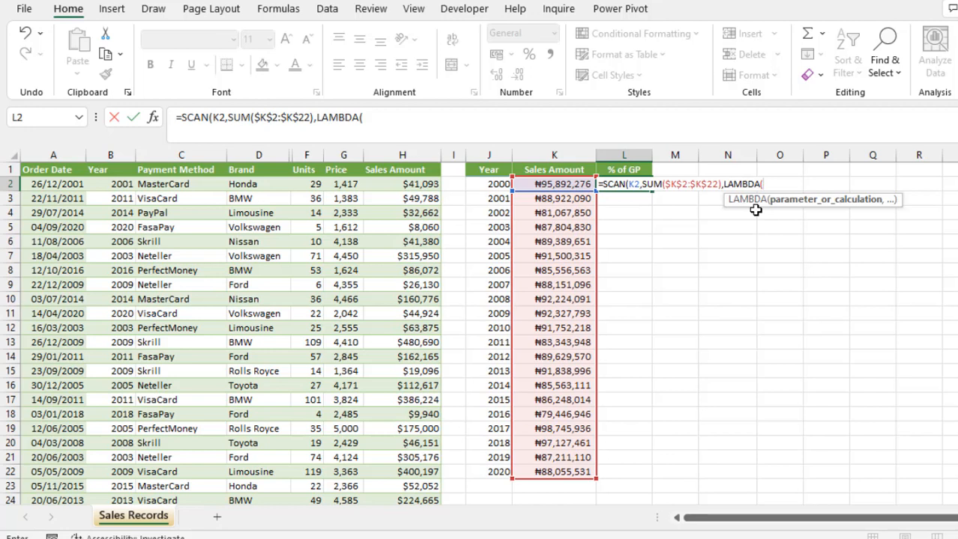
mouse_move(762, 210)
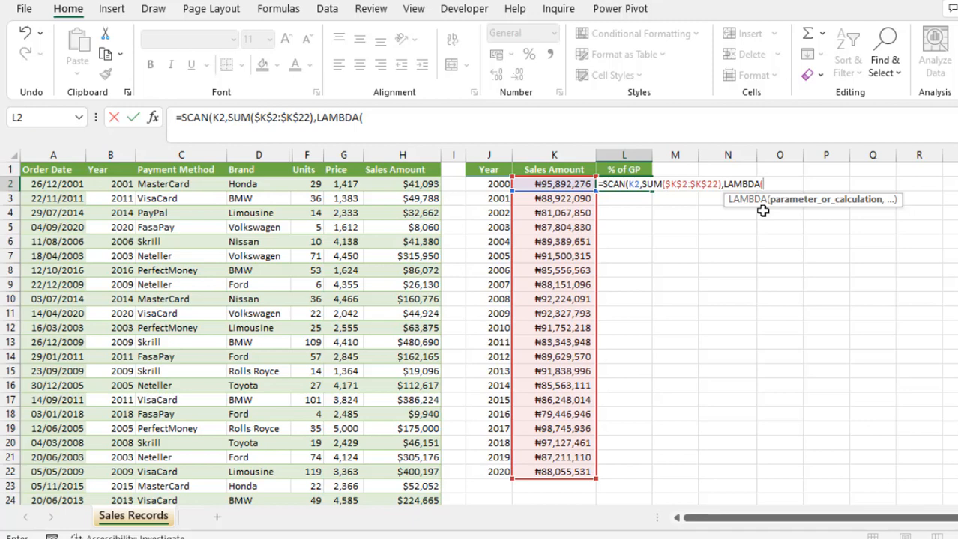
- Complete L2's formula with LAMBDA(a,c,a/c)), giving 0.05123 for year 2000
type("a,c,")
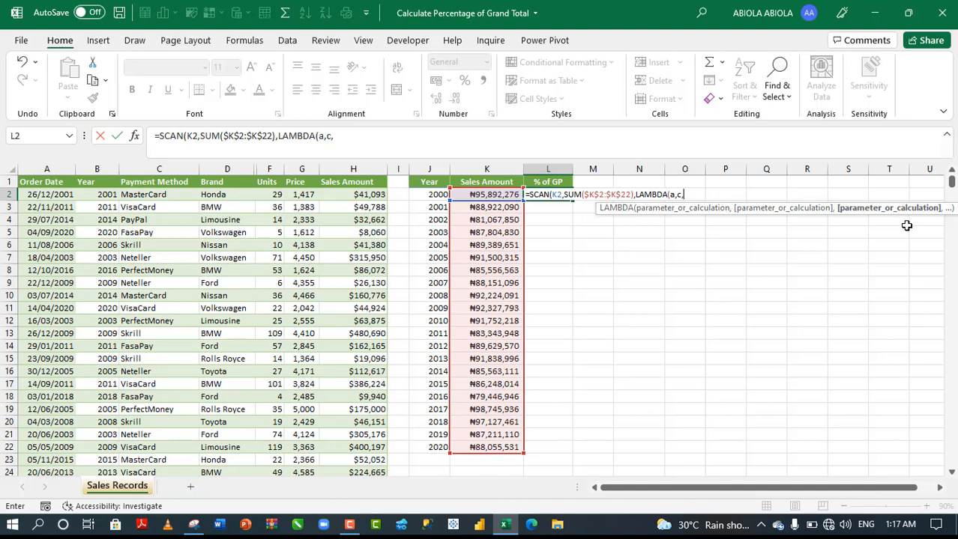
type("a")
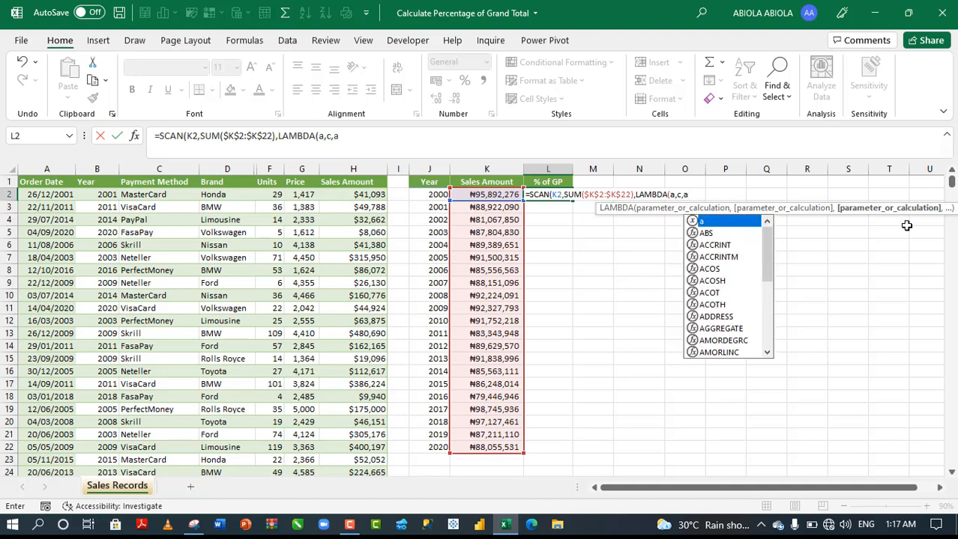
type("/")
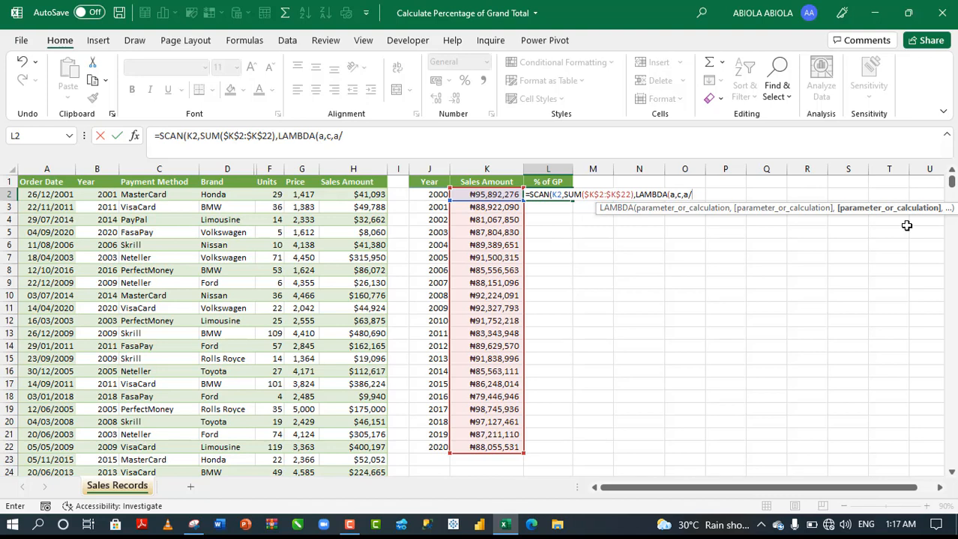
type("c")
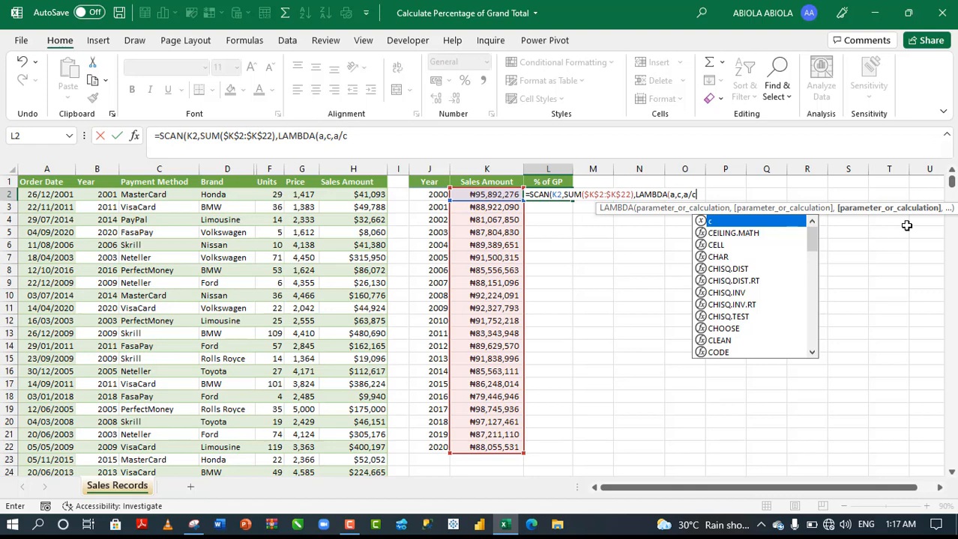
type(")")
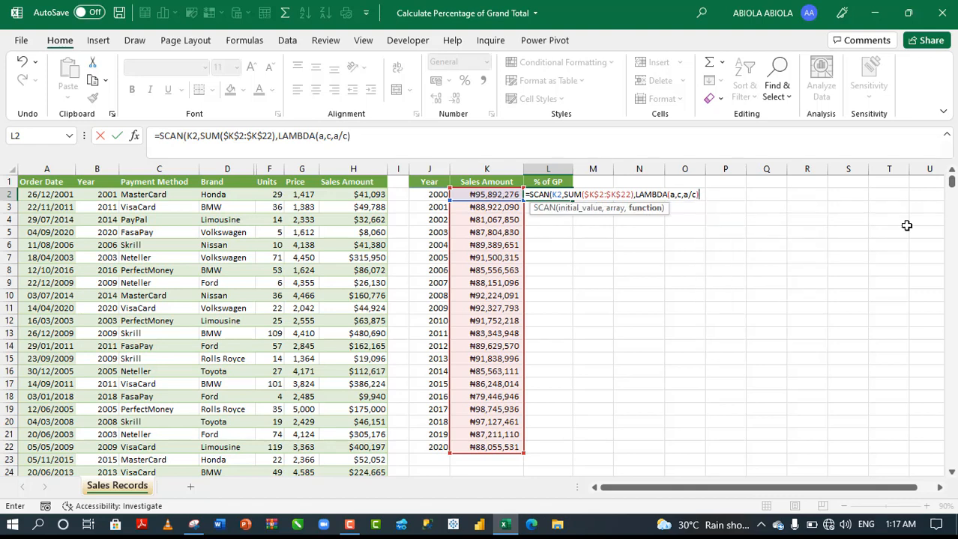
type(")")
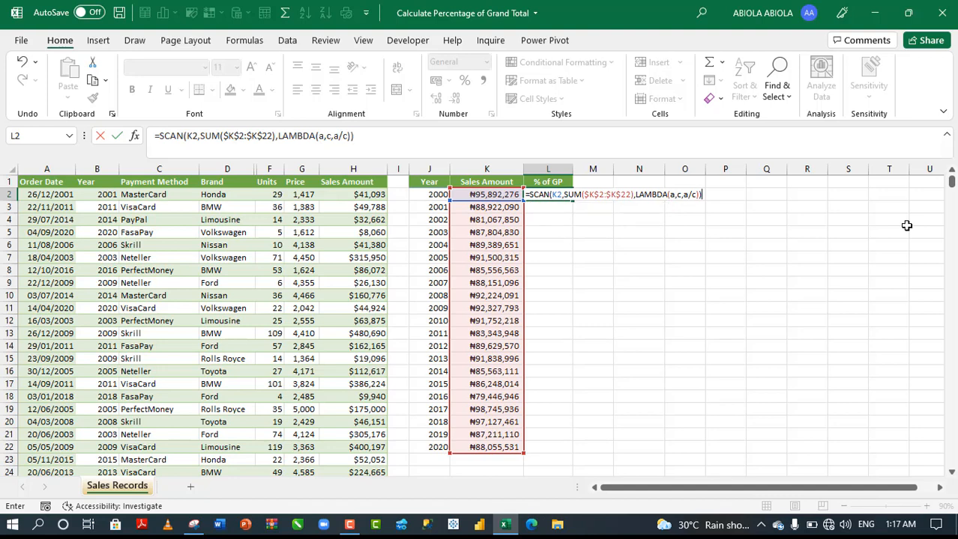
key("Ctrl+Enter")
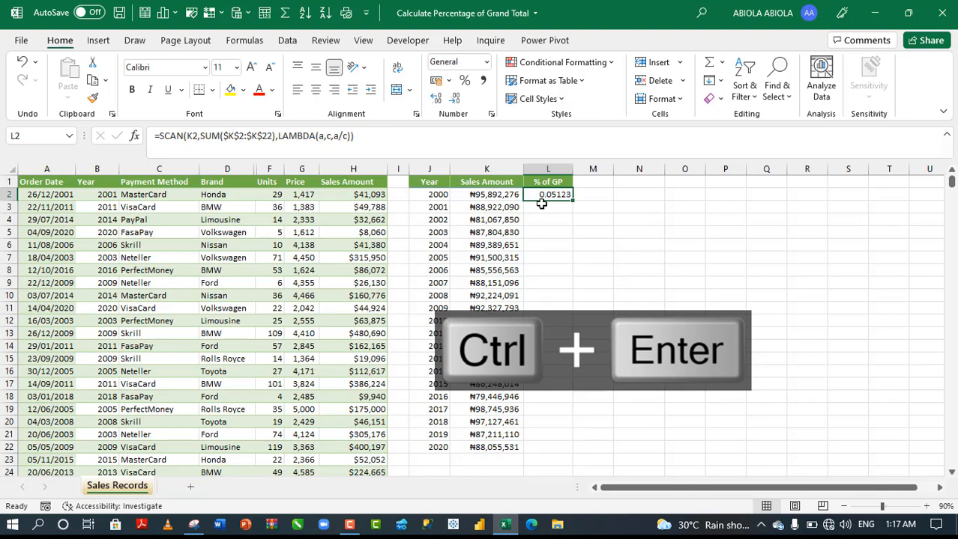
- Fill the share formula down L2:L22 as two-decimal percentages and confirm they total 100%
key("Ctrl+Enter")
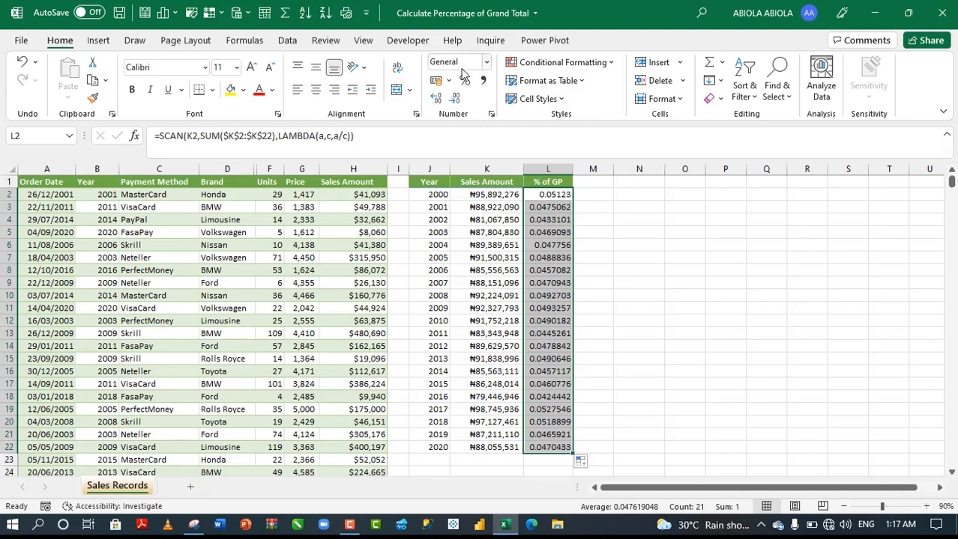
mouse_move(465, 81)
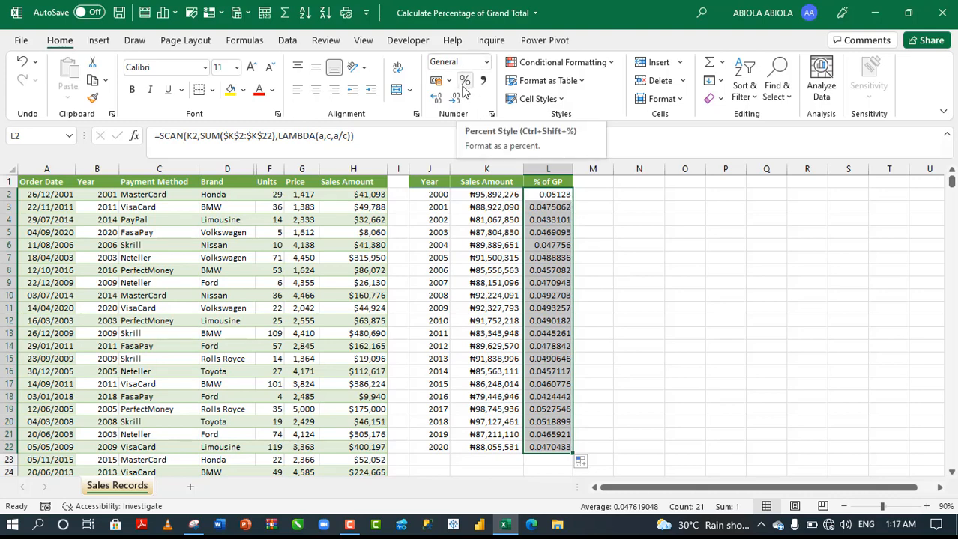
left_click(464, 80)
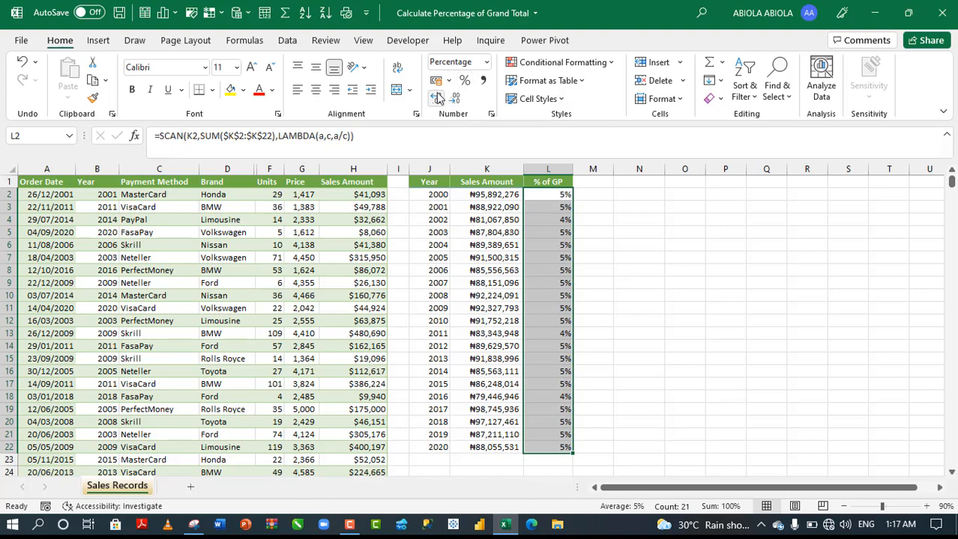
left_click(435, 98)
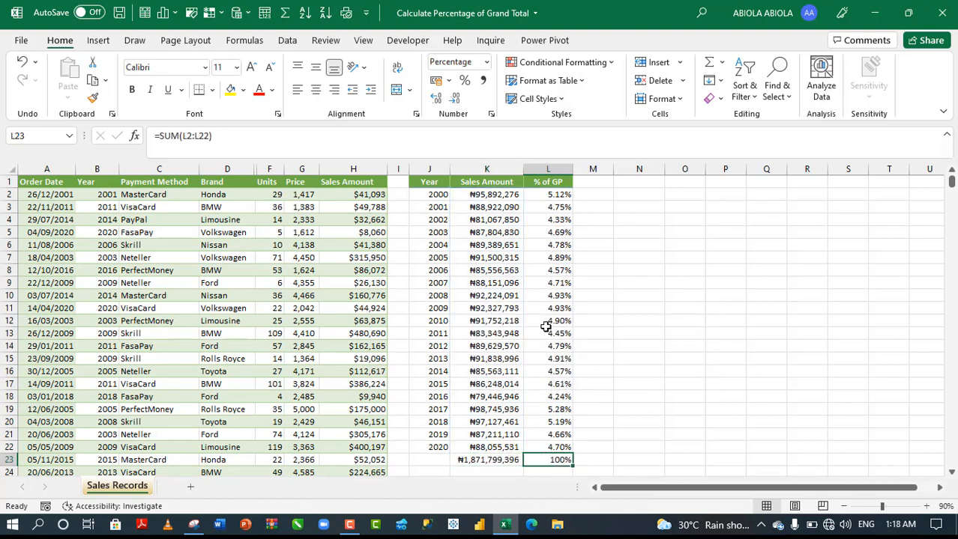
mouse_move(603, 253)
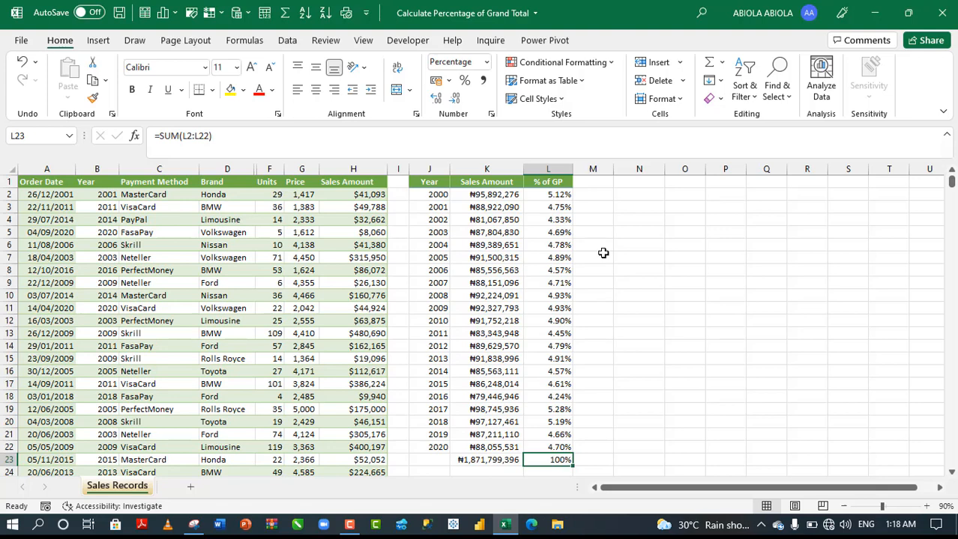
mouse_move(559, 220)
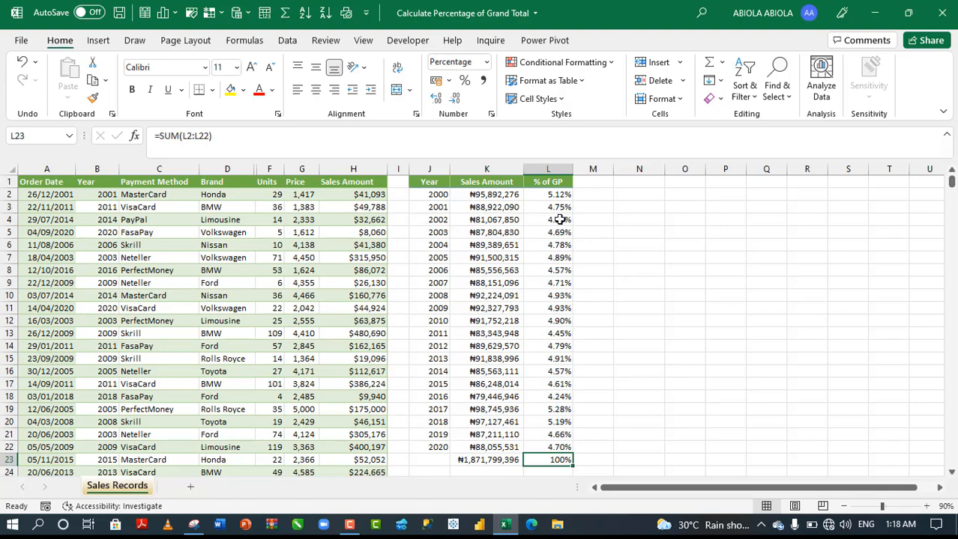
left_click(547, 194)
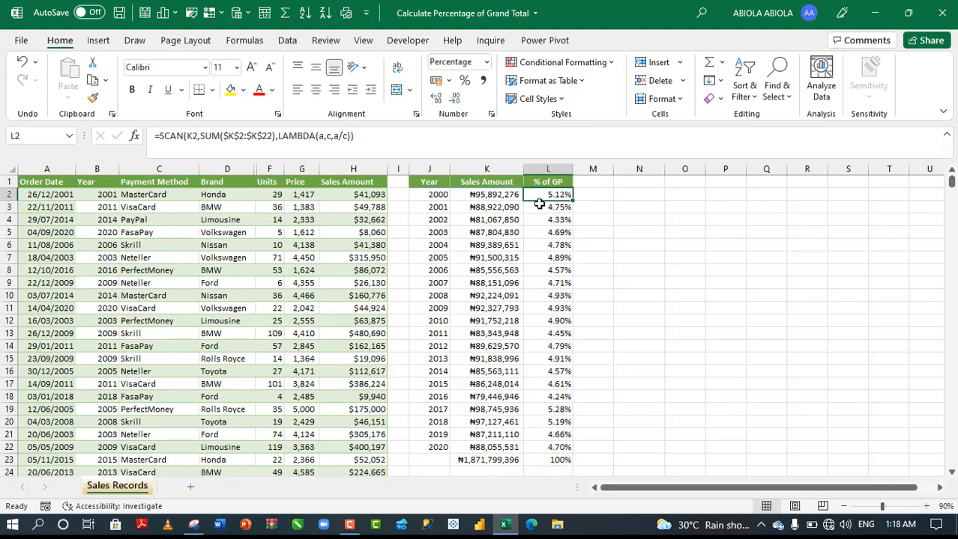
left_click_drag(548, 194, 547, 447)
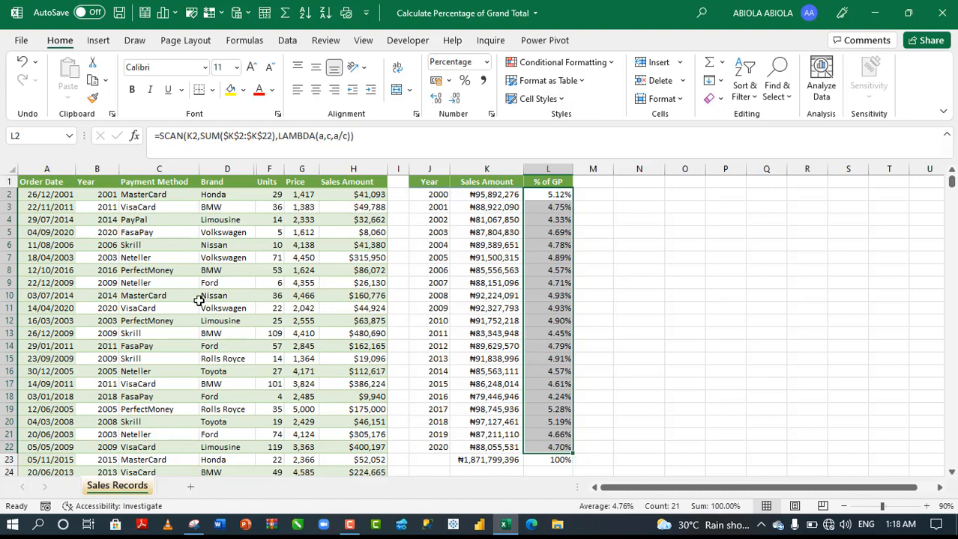
- Insert a PivotTable from the Data table at N1 on the Sales Records sheet
left_click(153, 282)
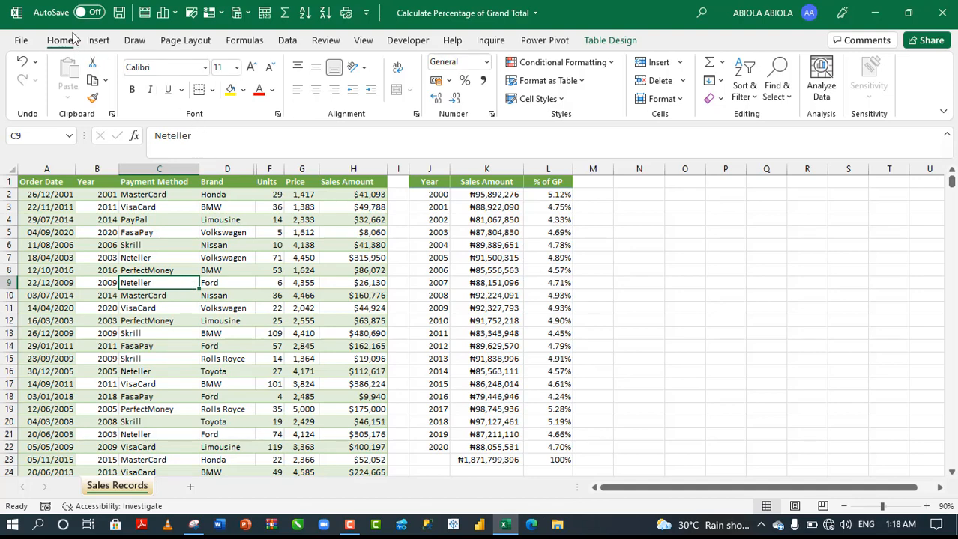
left_click(119, 24)
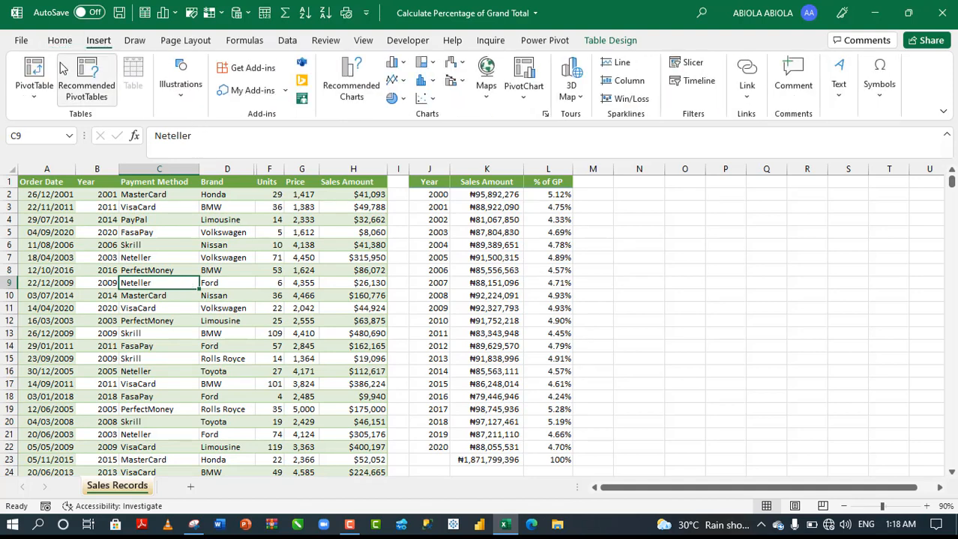
left_click(29, 71)
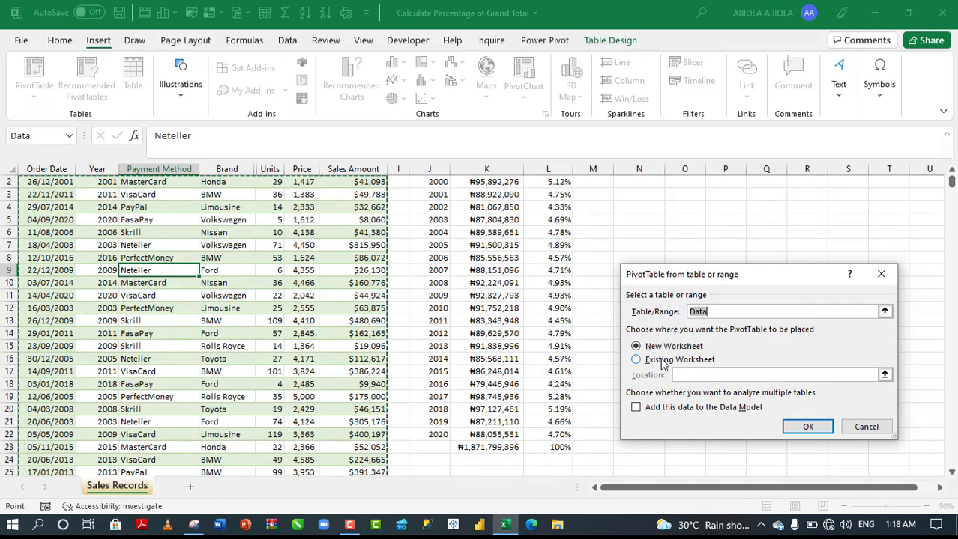
left_click(635, 360)
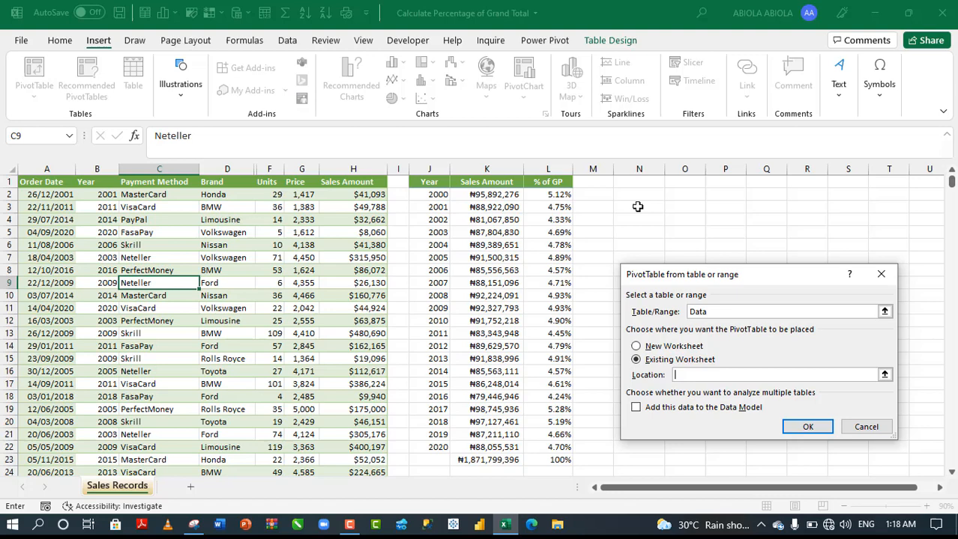
left_click(638, 181)
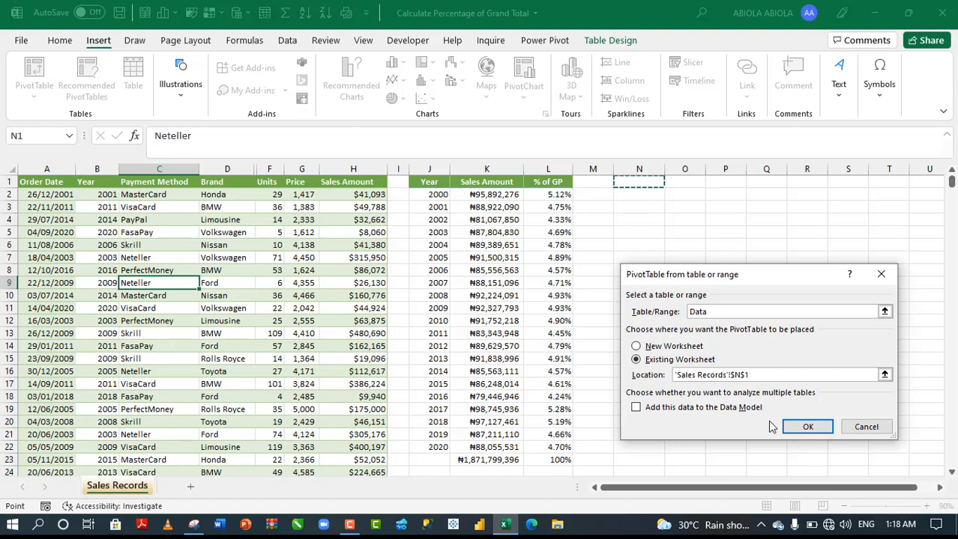
left_click(807, 427)
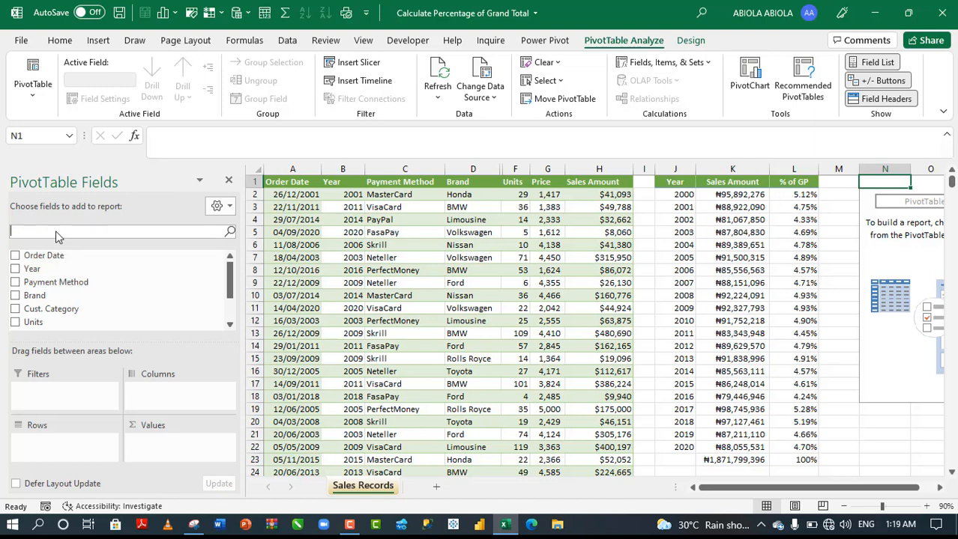
- Add Year to rows and Sales Amount to values, formatted as naira currency
type("yea")
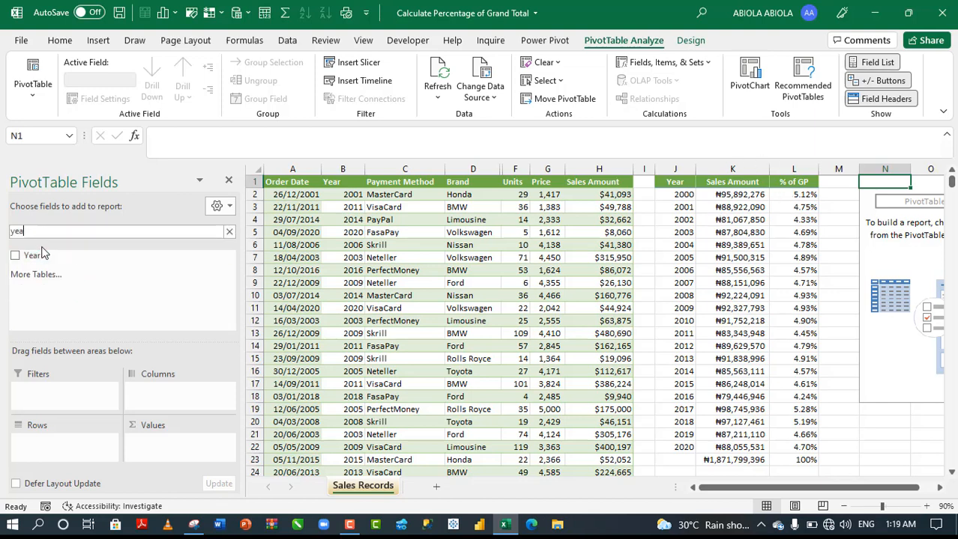
left_click(15, 255)
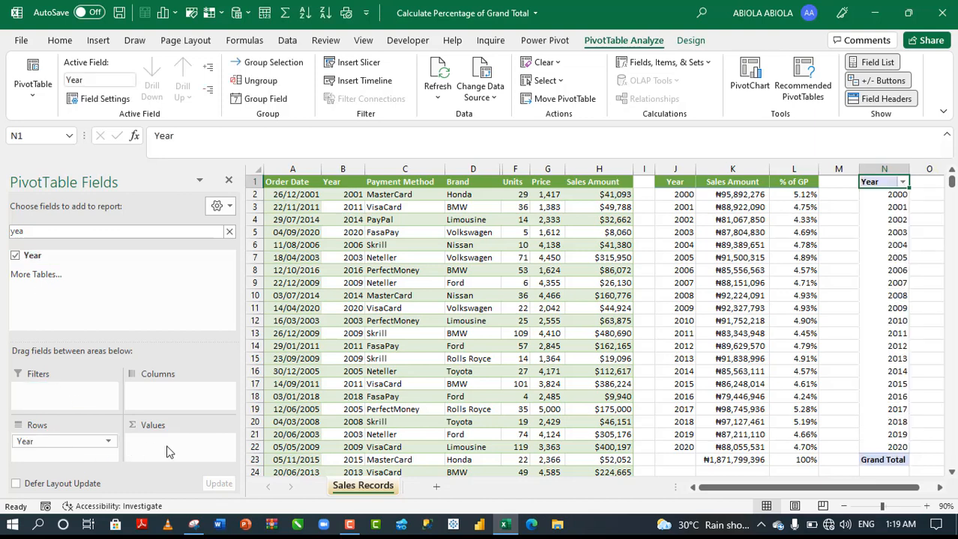
left_click(230, 231)
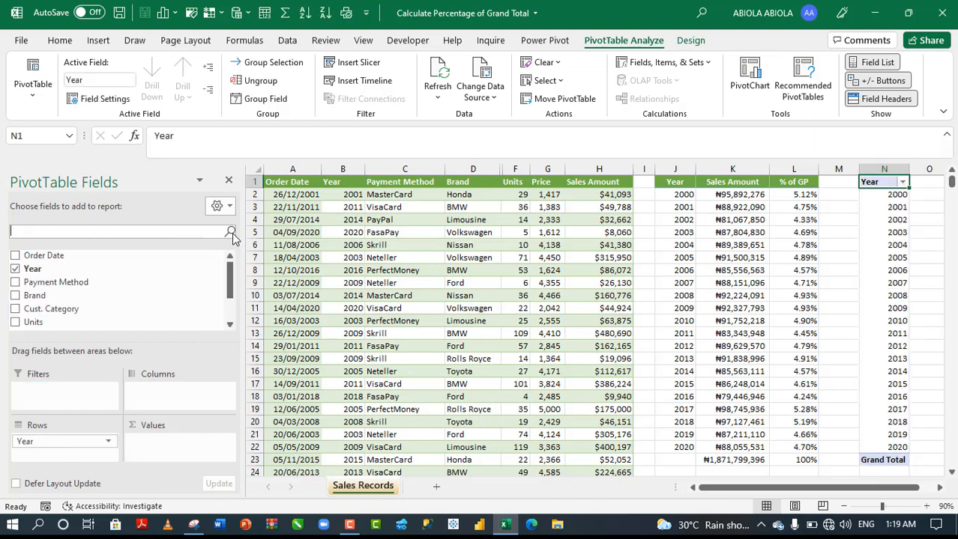
type("sa")
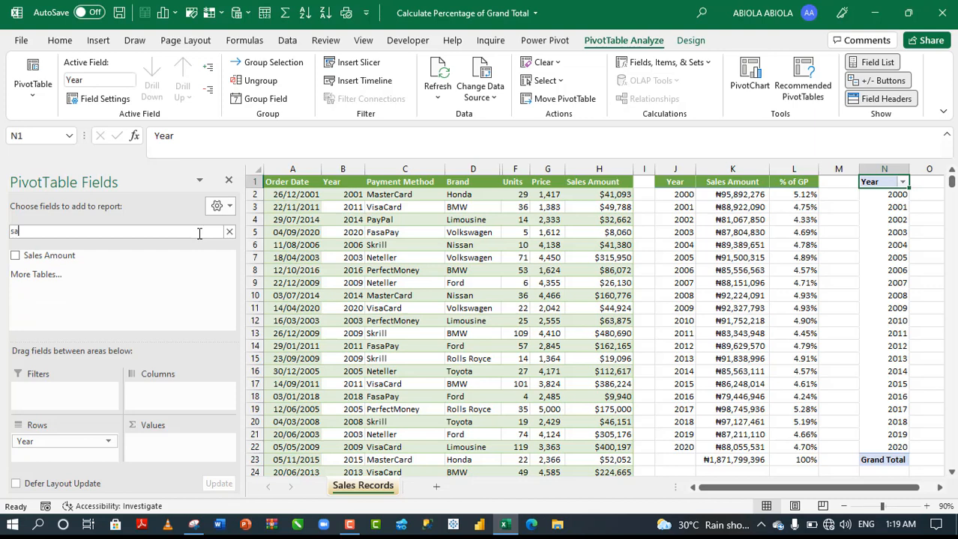
left_click_drag(49, 256, 163, 410)
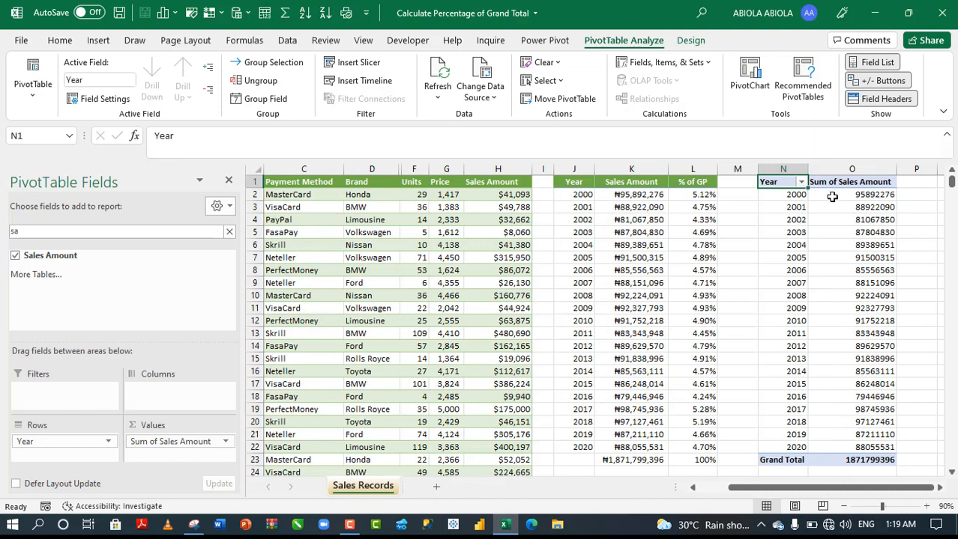
left_click(869, 197)
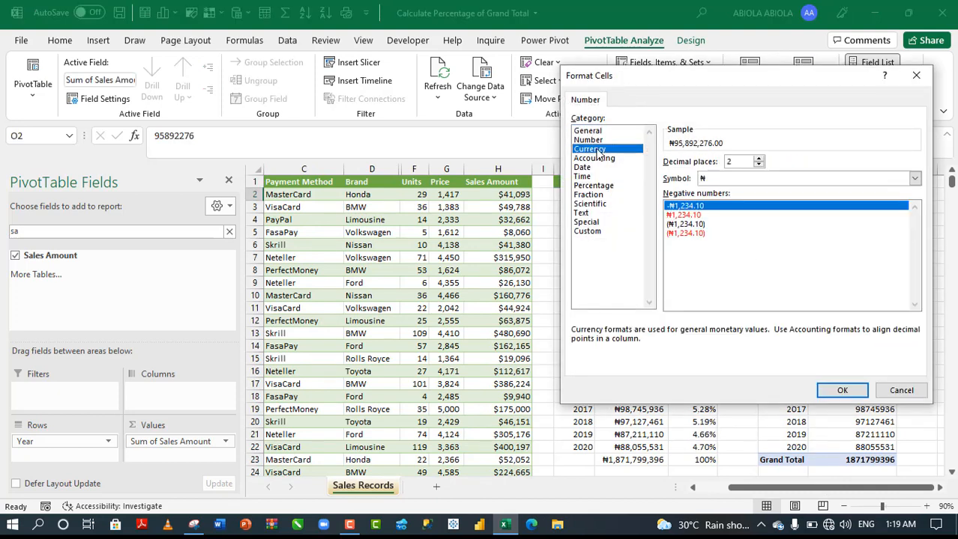
left_click(758, 165)
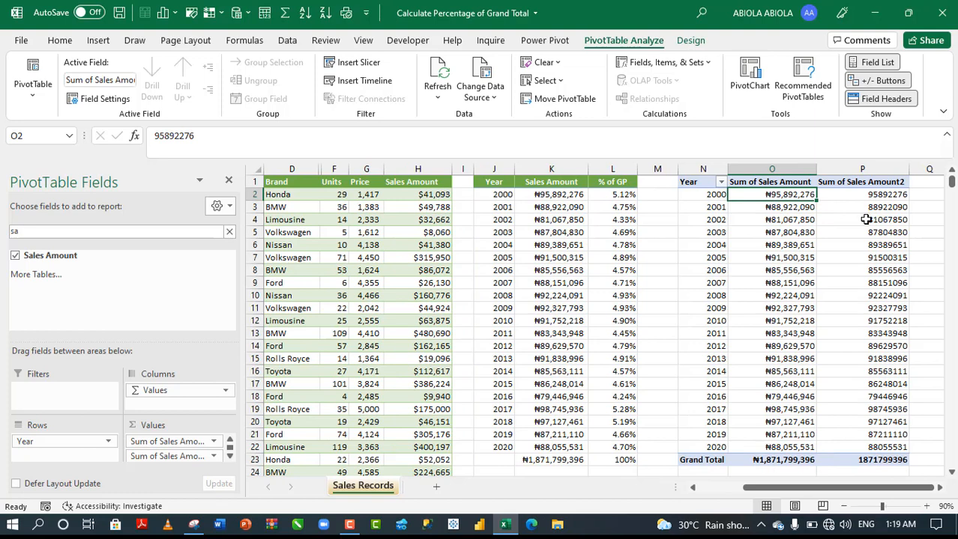
mouse_move(850, 220)
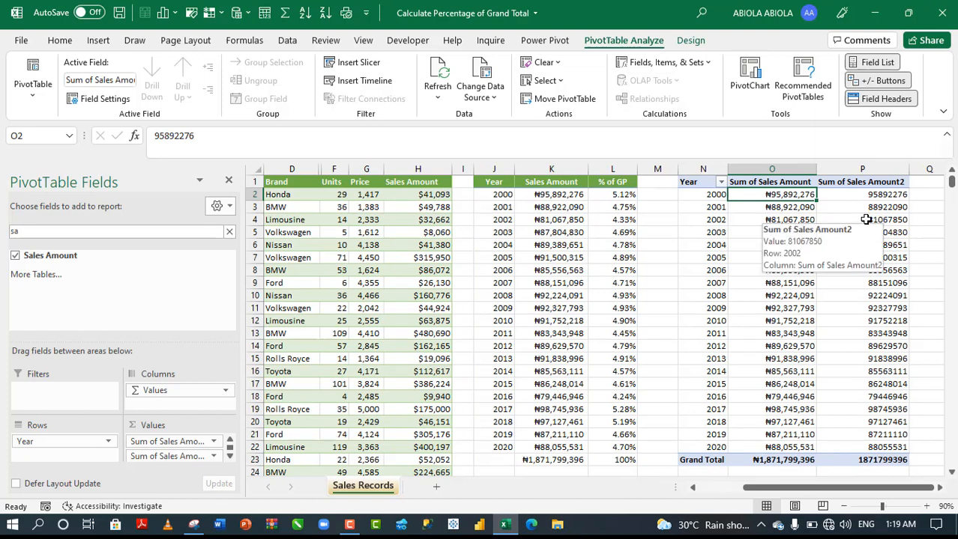
mouse_move(849, 219)
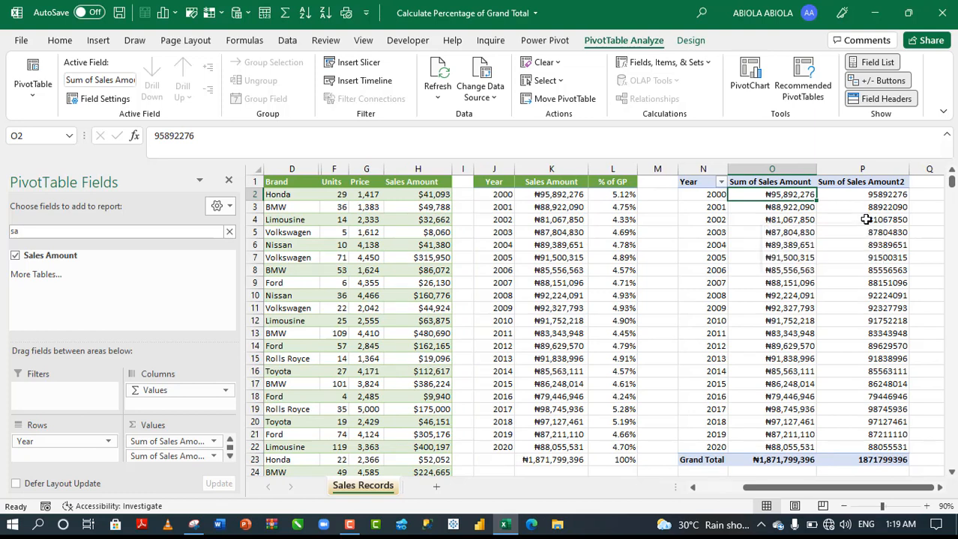
- Show Sum of Sales Amount2 as % of Grand Total, totalling 100.00%
right_click(863, 220)
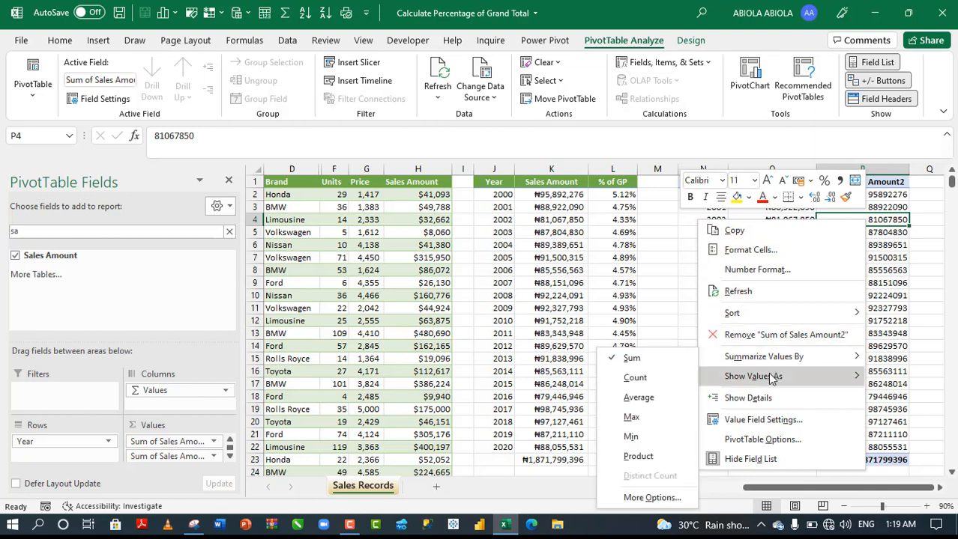
left_click(750, 377)
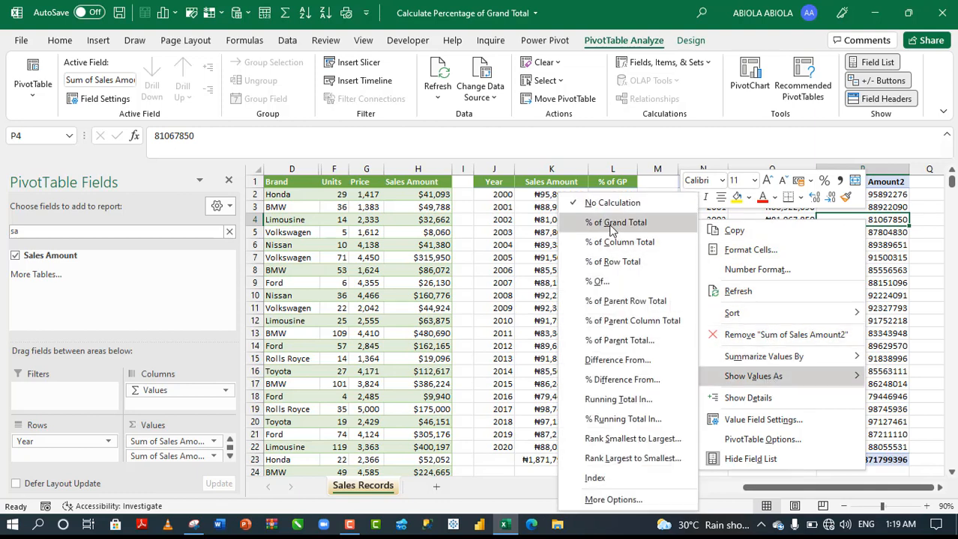
left_click(615, 222)
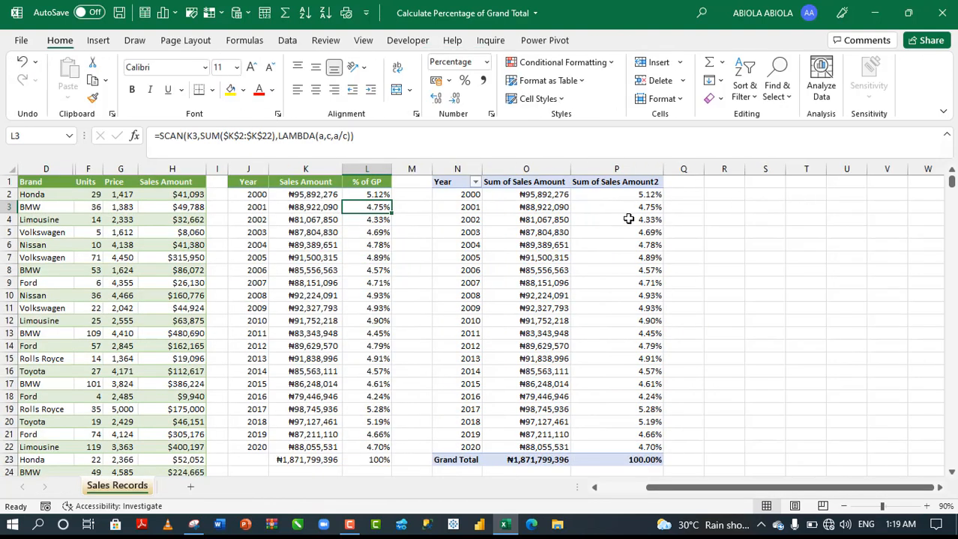
left_click(627, 219)
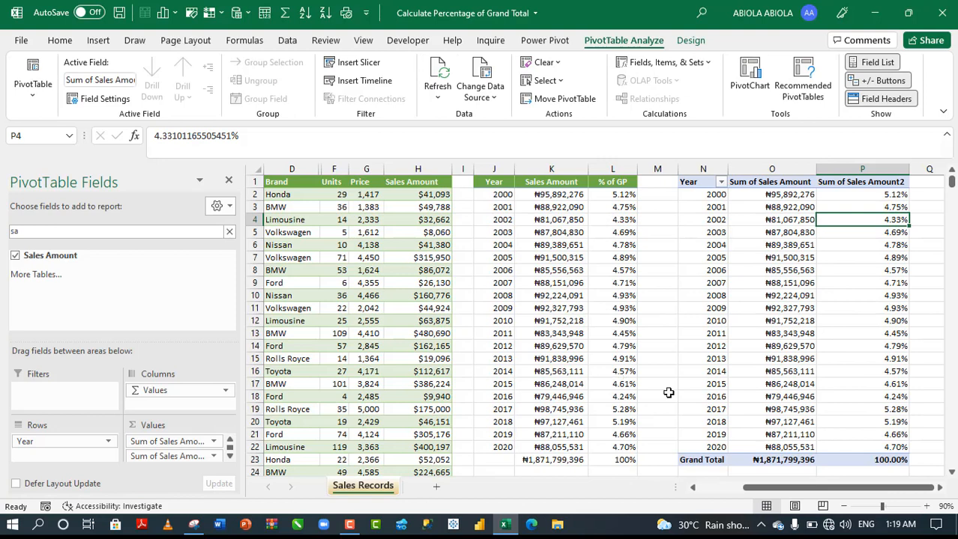
mouse_move(618, 345)
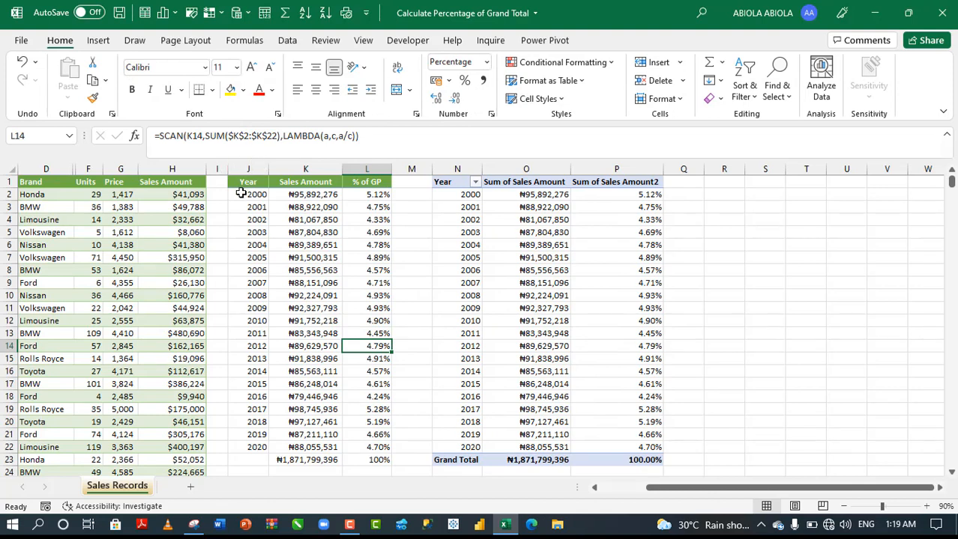
mouse_move(633, 263)
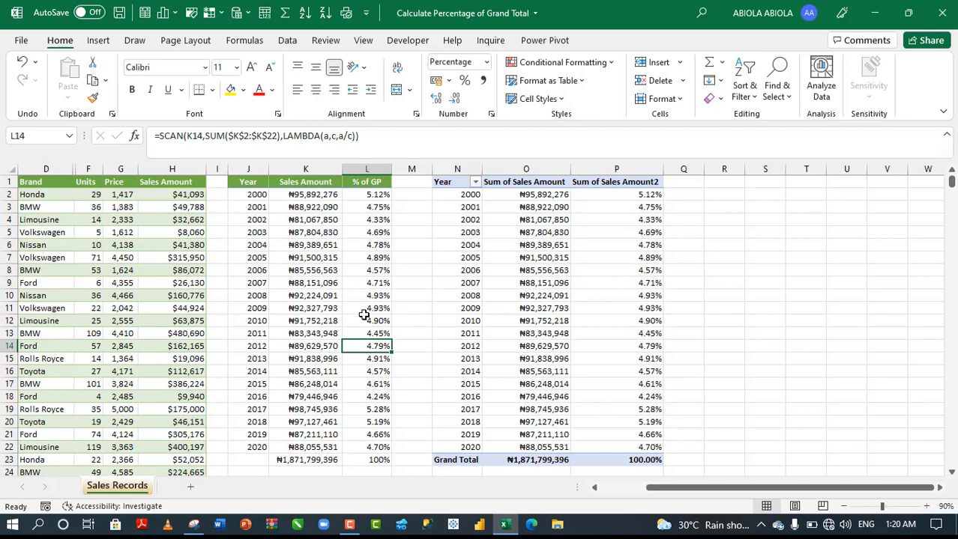
left_click(367, 321)
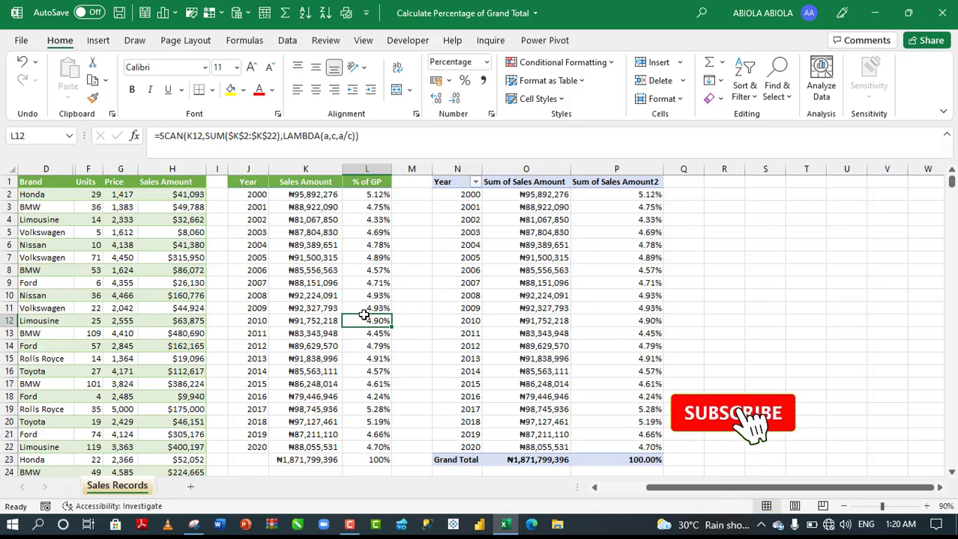
left_click(732, 414)
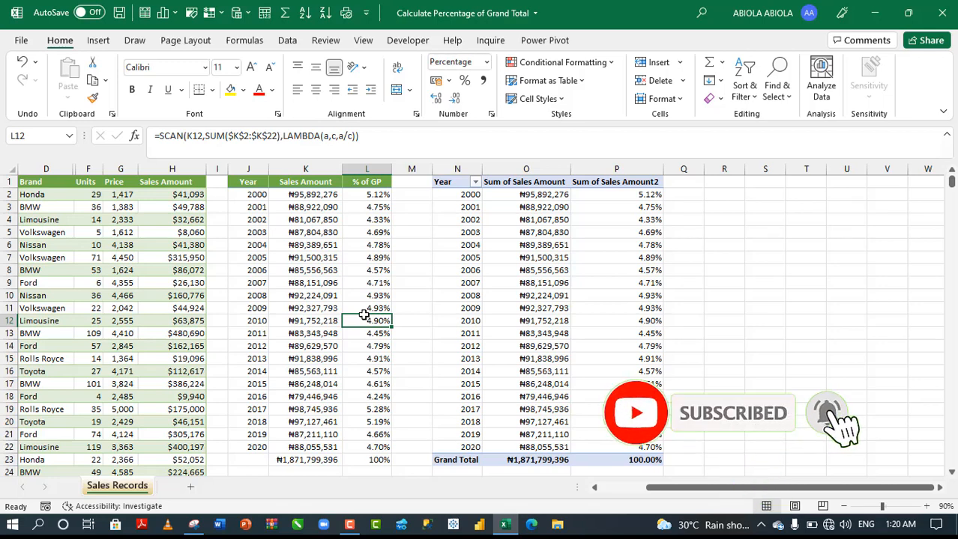